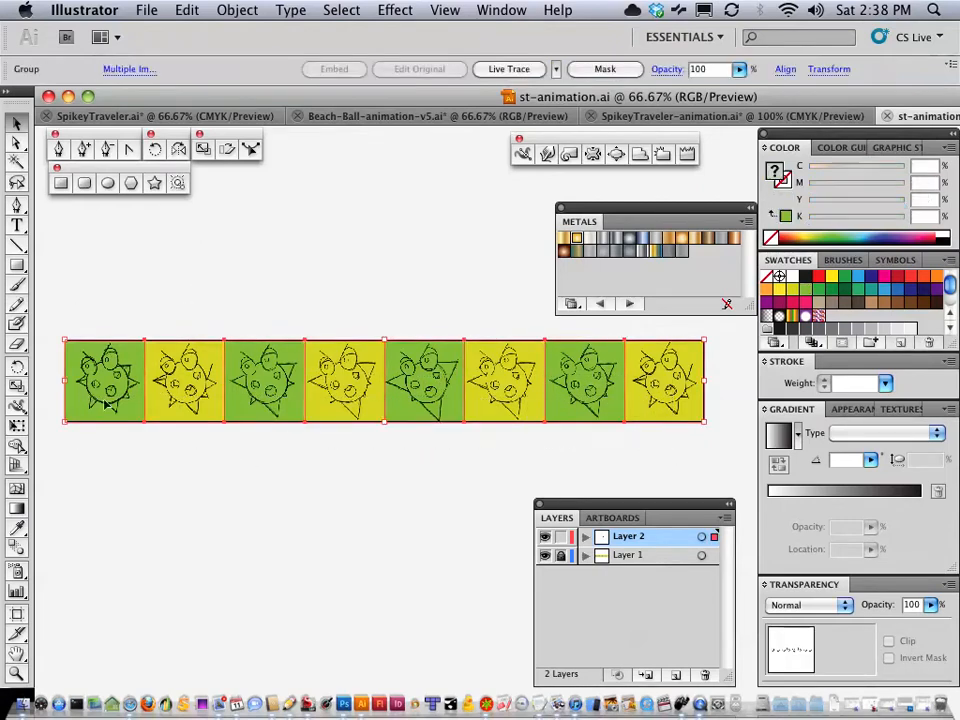
Deselect the strip and hide Layer 1's green and yellow frame backgrounds
click(167, 498)
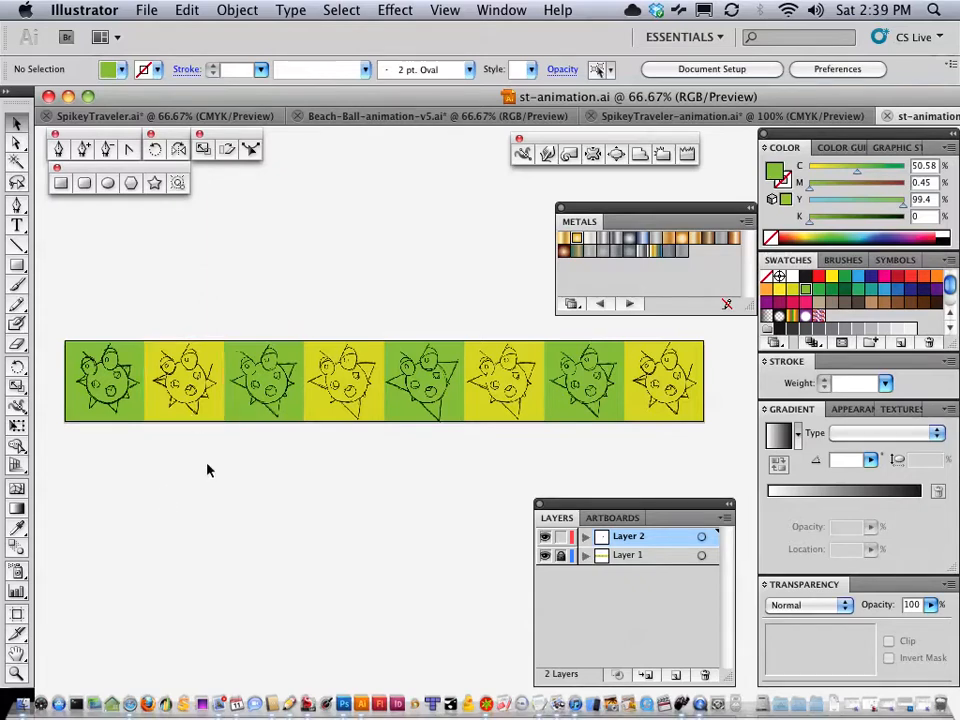
mouse_move(211, 478)
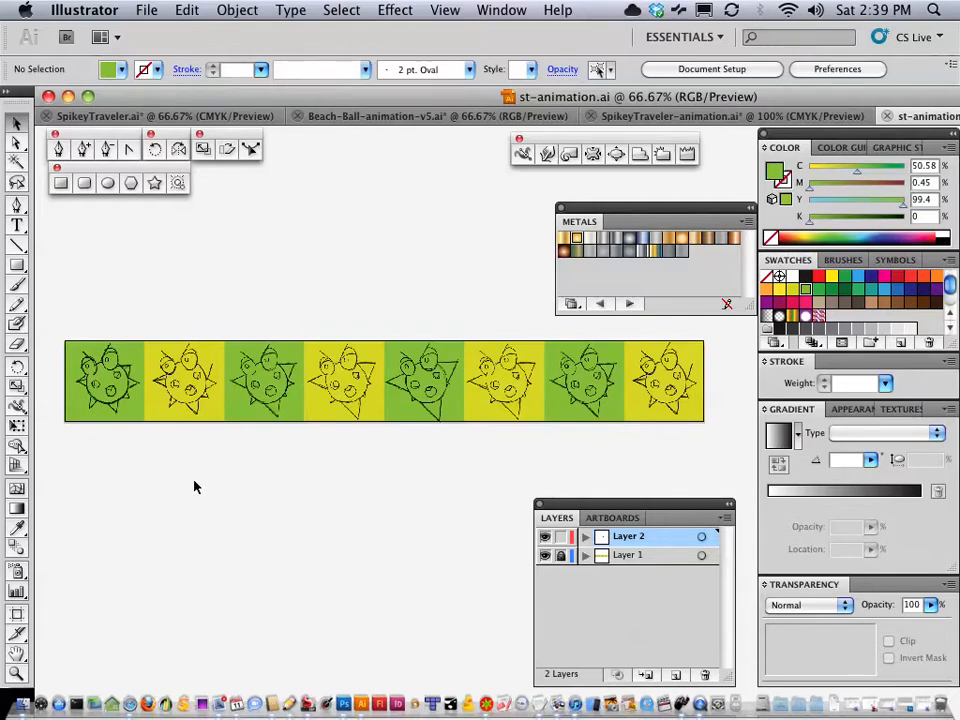
mouse_move(183, 470)
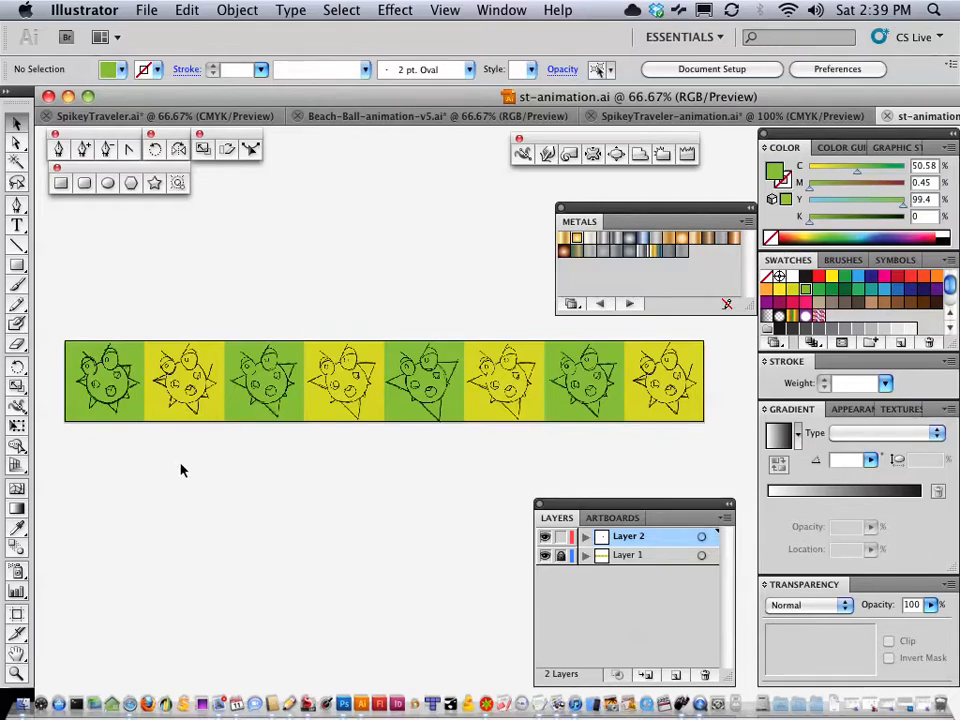
mouse_move(190, 478)
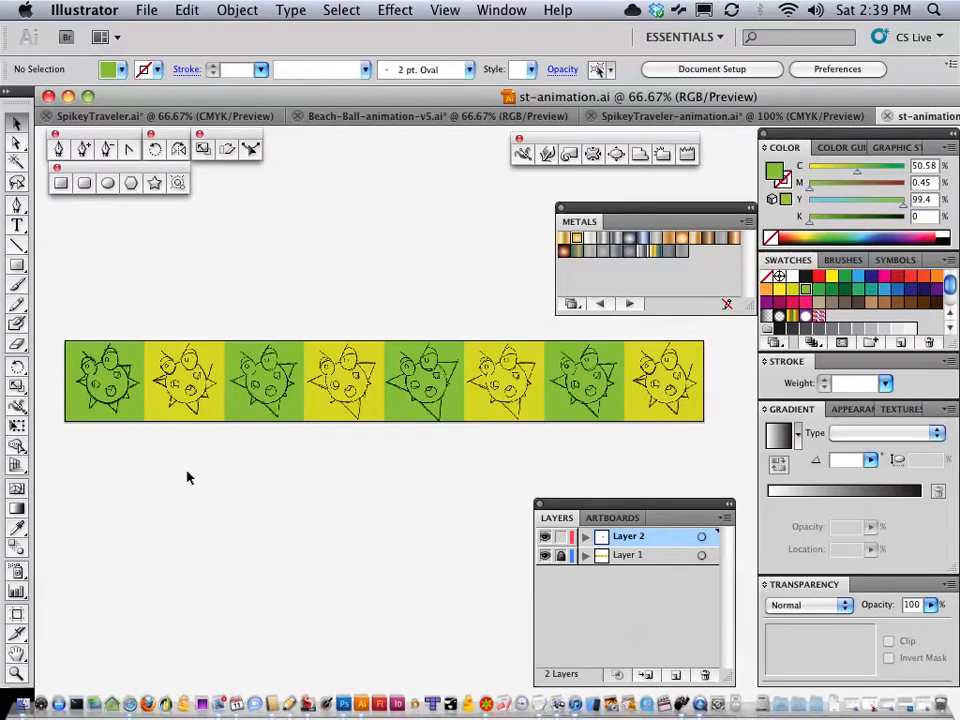
mouse_move(186, 452)
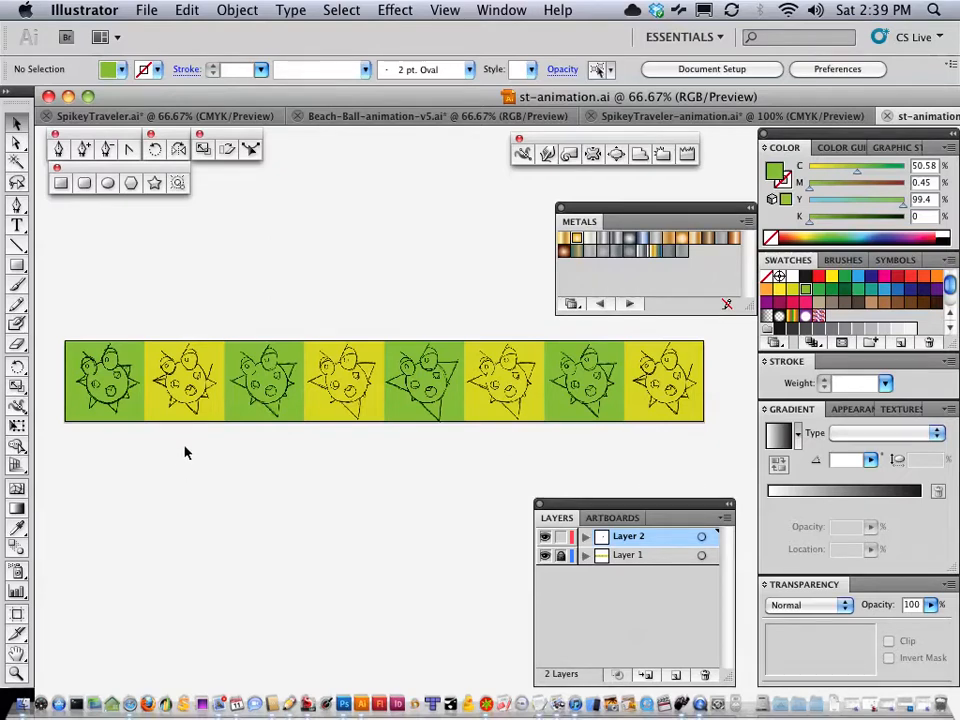
mouse_move(168, 478)
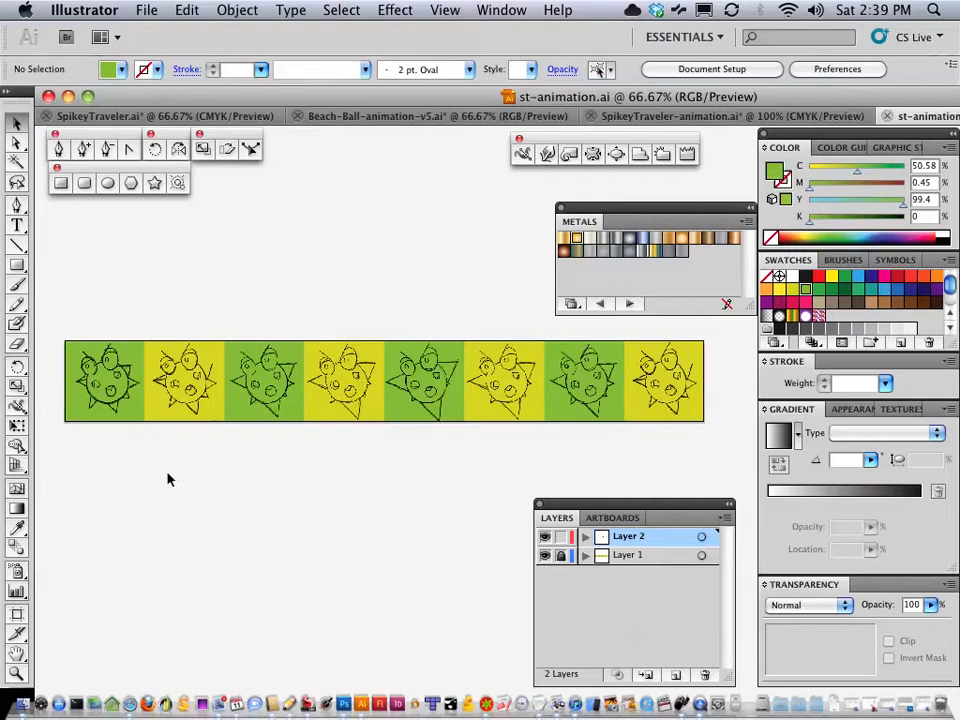
mouse_move(174, 481)
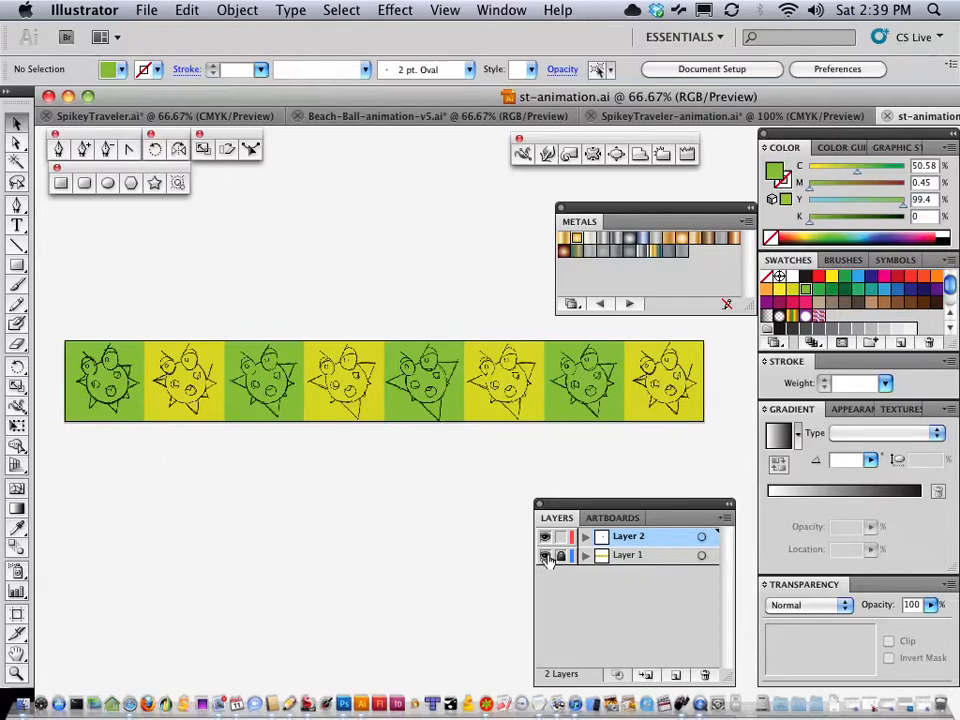
click(546, 555)
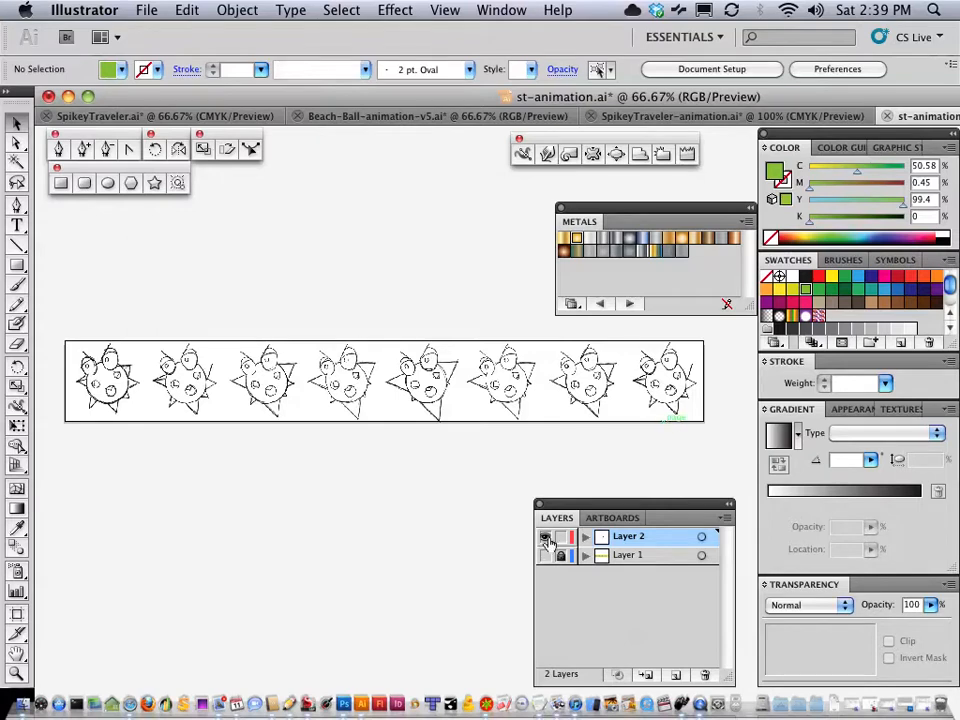
click(146, 10)
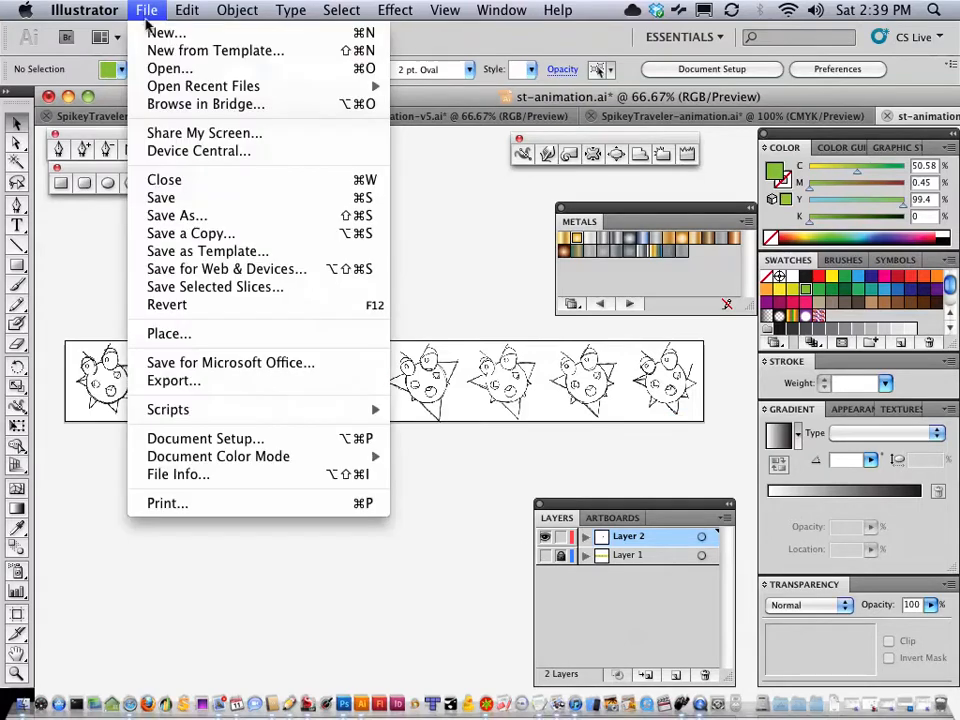
mouse_move(226, 269)
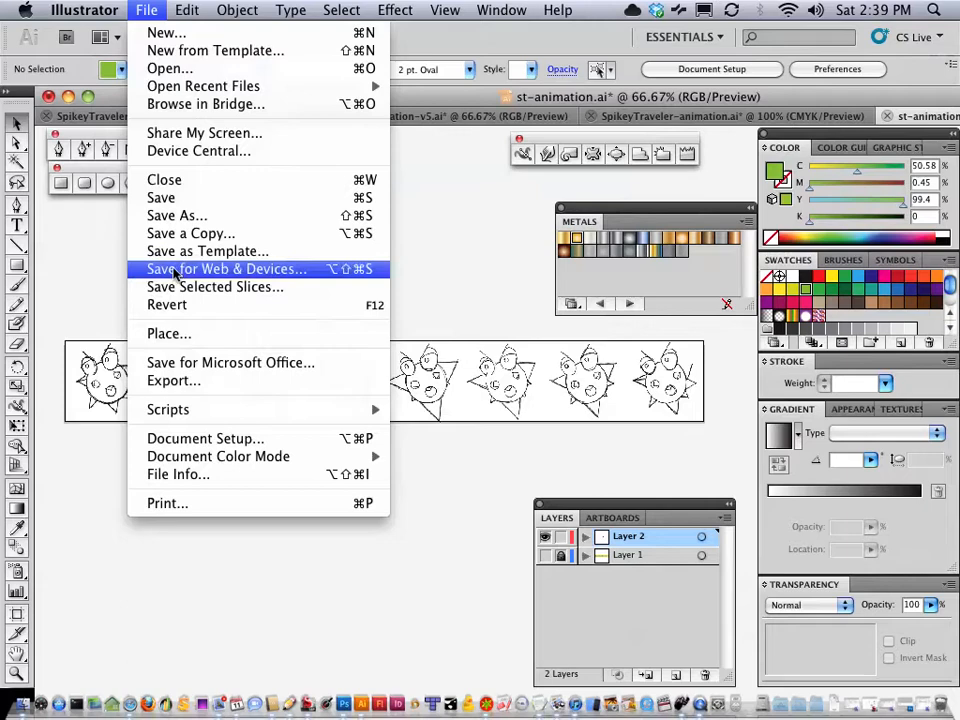
Preview the enemy strip in Save for Web as a transparent PNG-24 and save
click(226, 268)
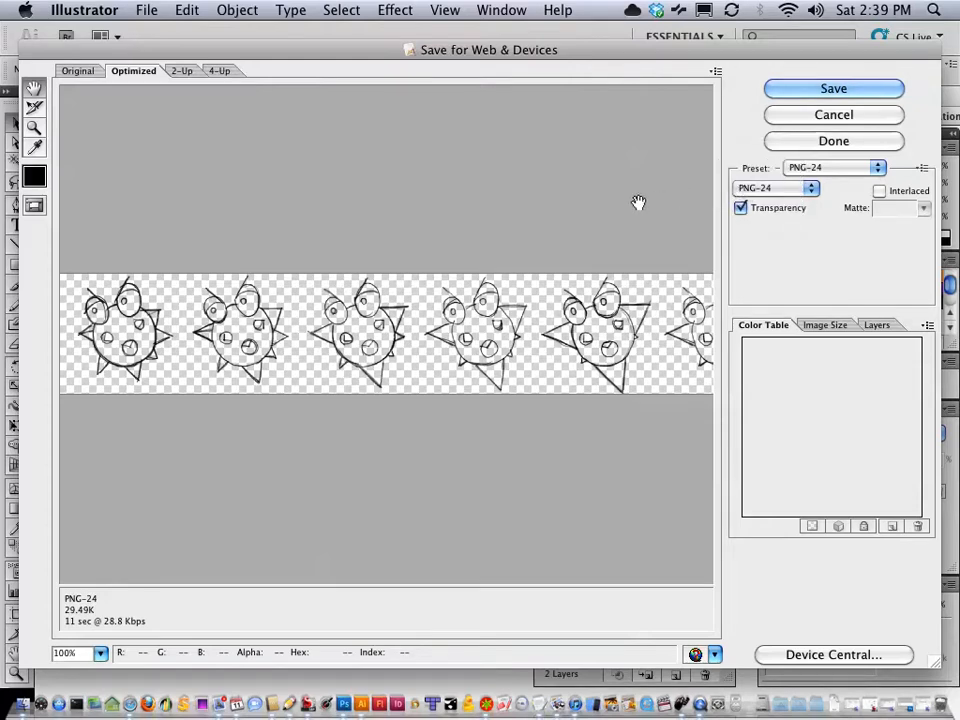
mouse_move(635, 217)
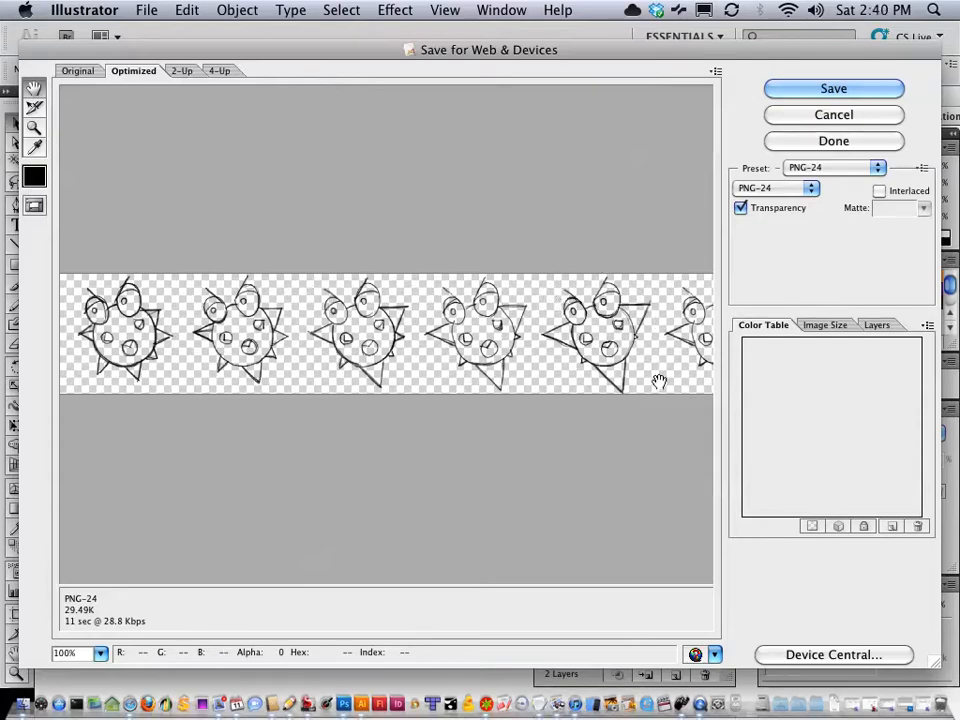
mouse_move(640, 375)
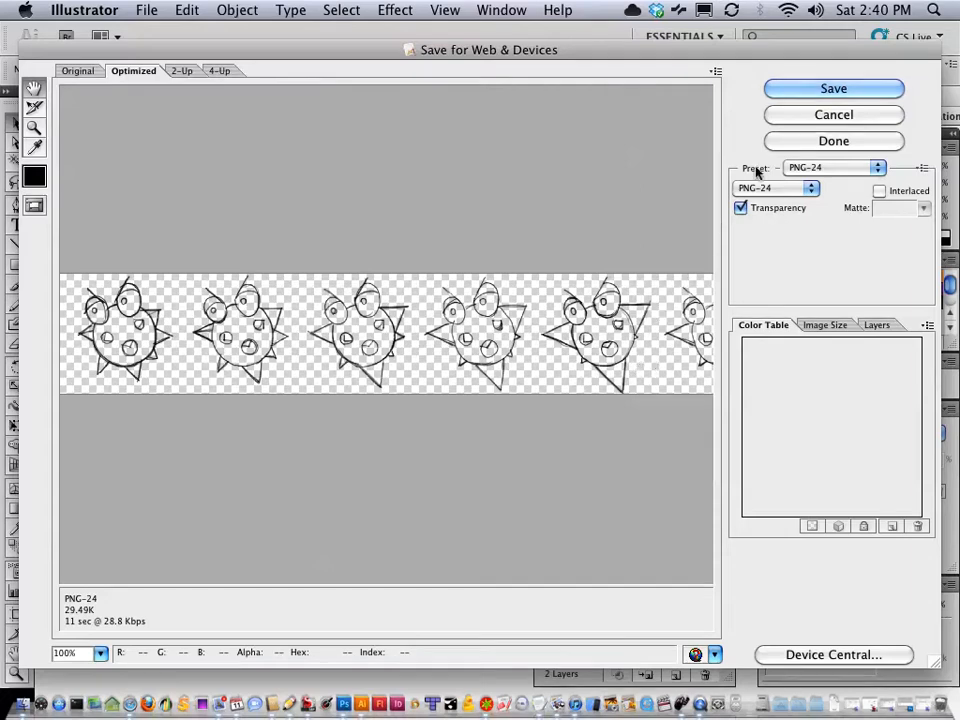
click(833, 88)
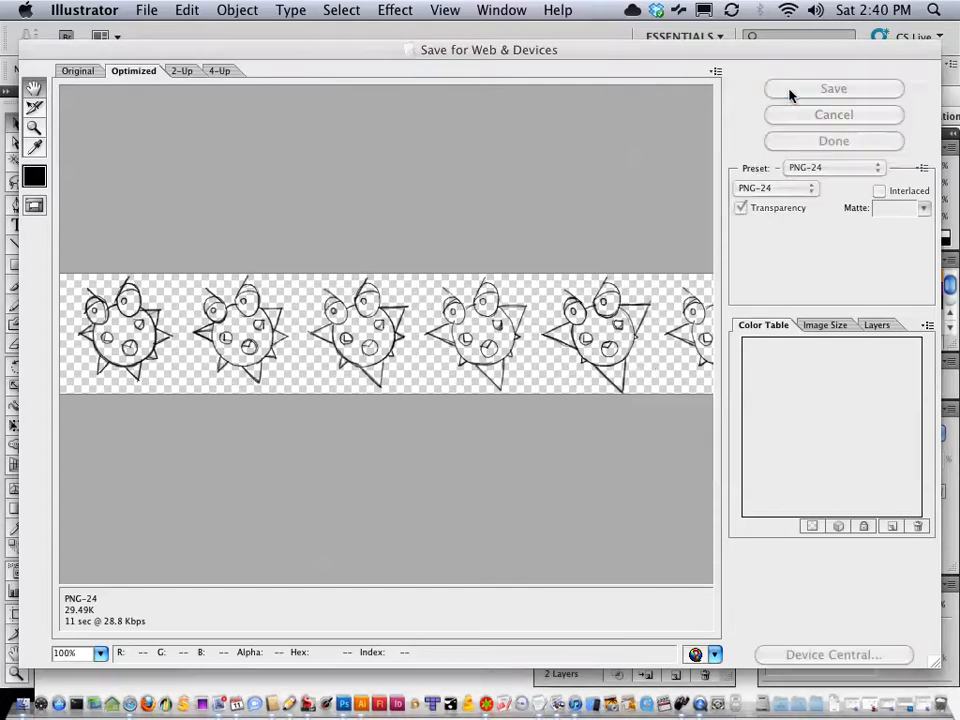
Save the optimized export as st-animation.png in the SkipeyTraveler folder
click(833, 88)
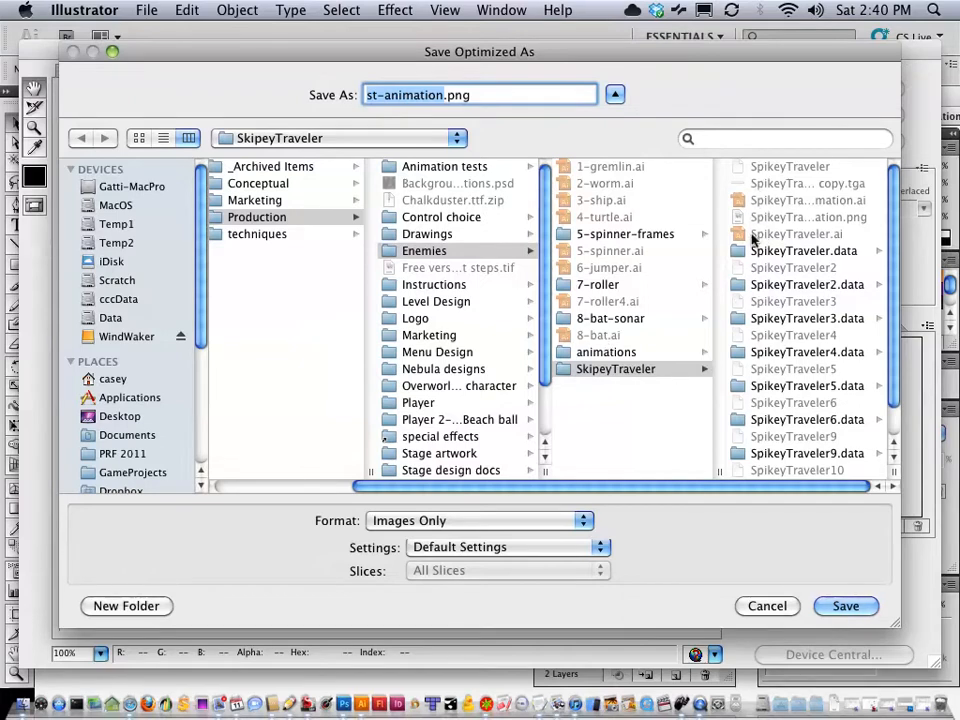
scroll(down, 3)
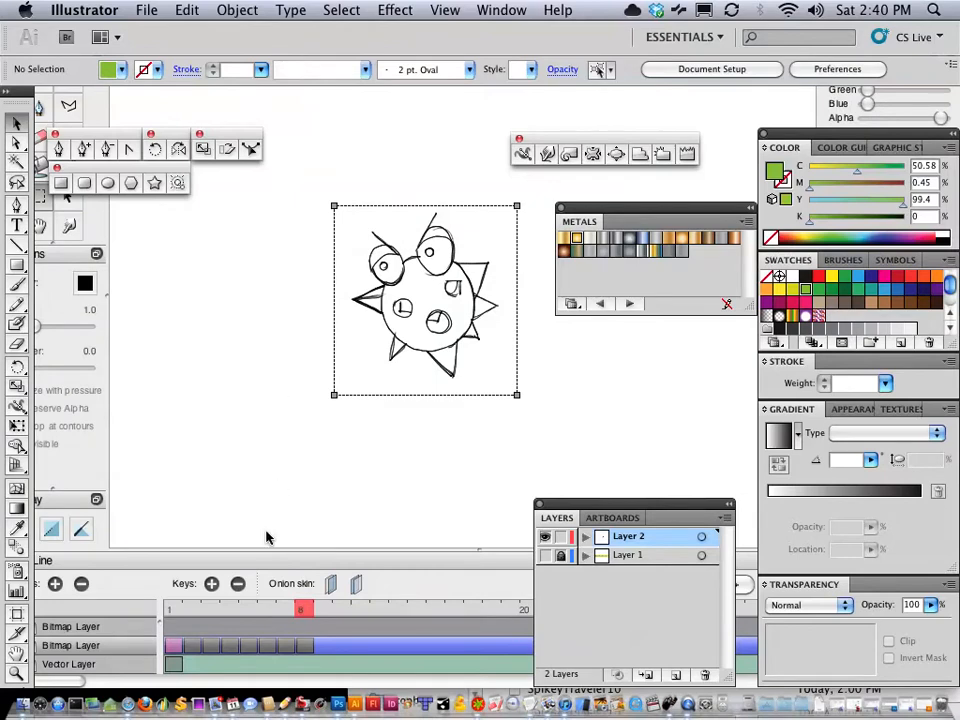
mouse_move(279, 523)
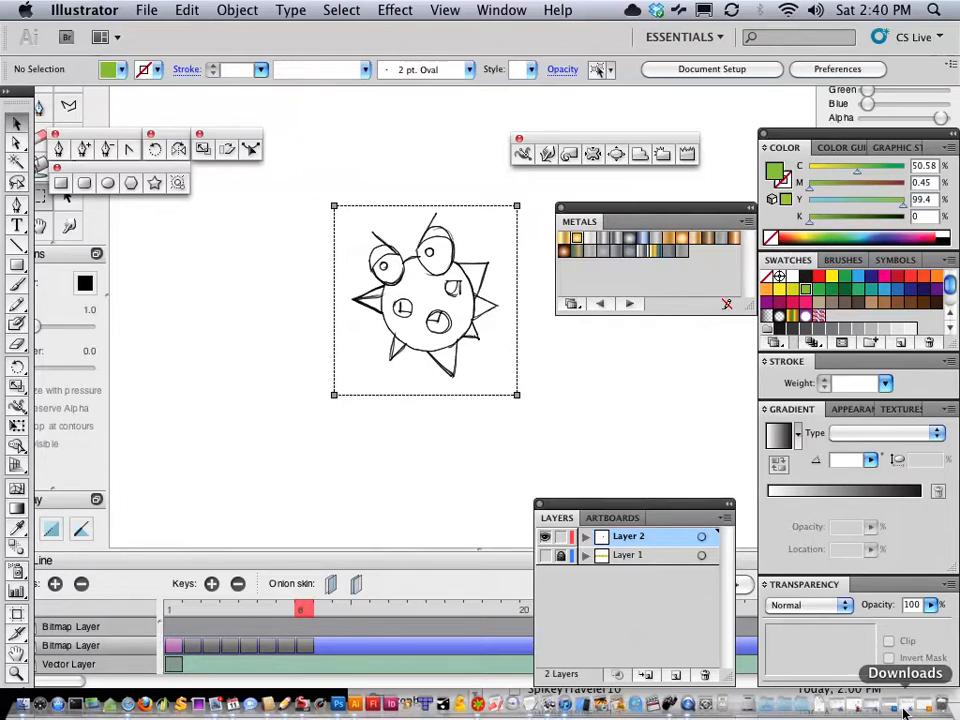
Switch to Photoshop and open st-animation.png
click(339, 705)
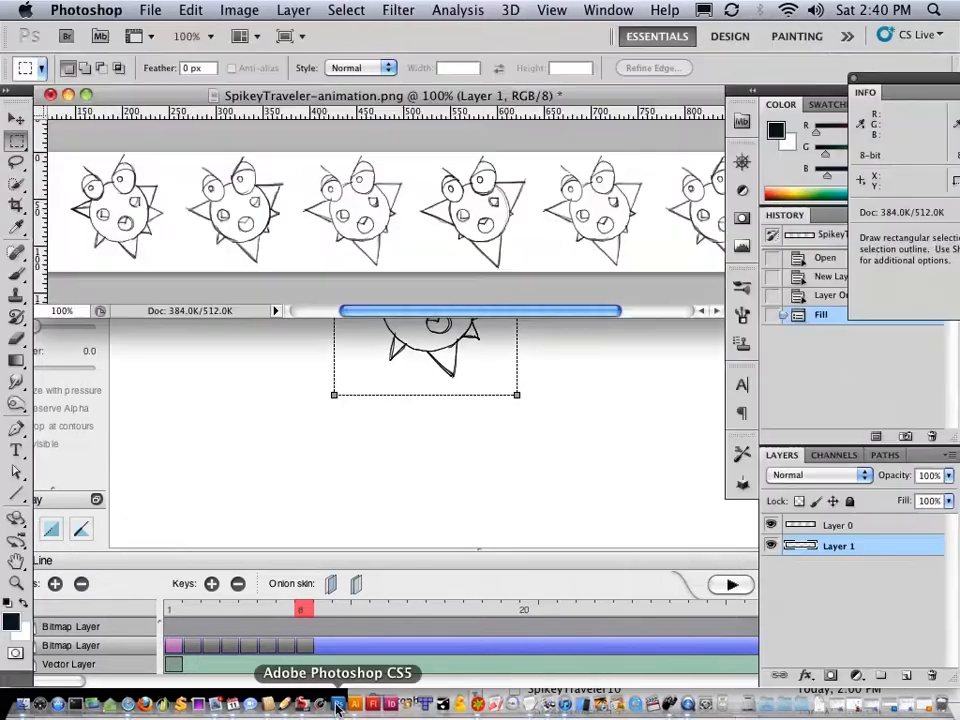
click(150, 9)
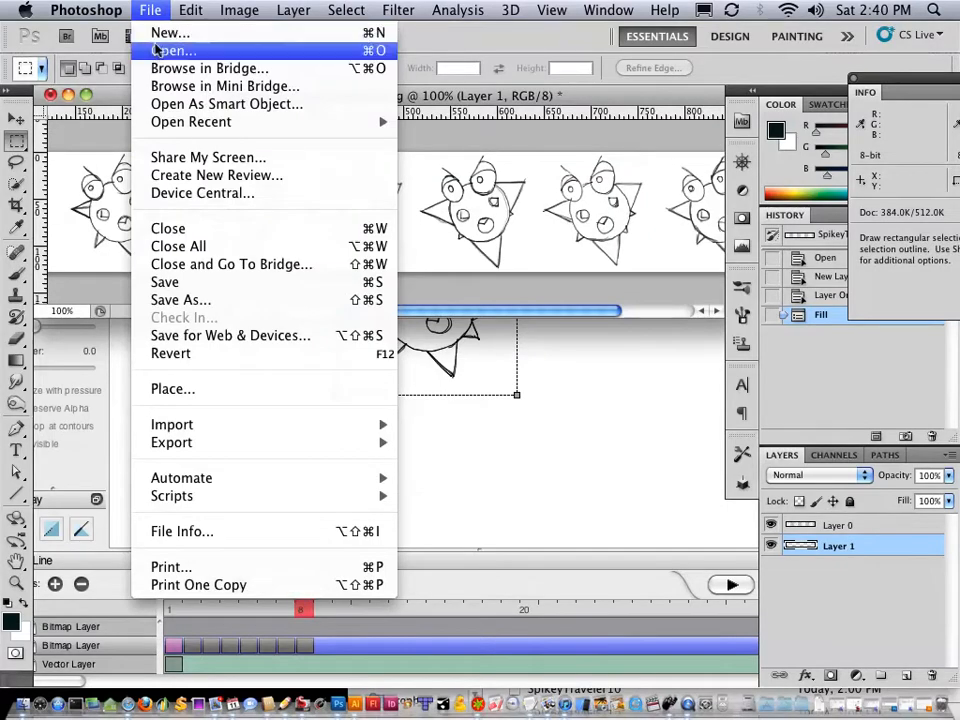
click(172, 50)
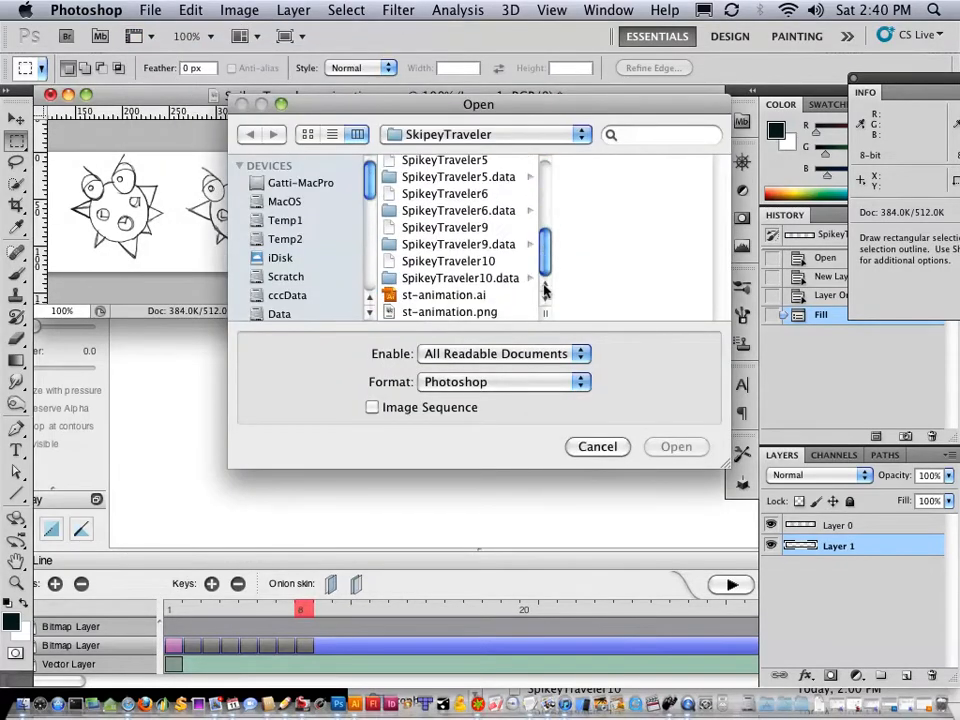
click(676, 446)
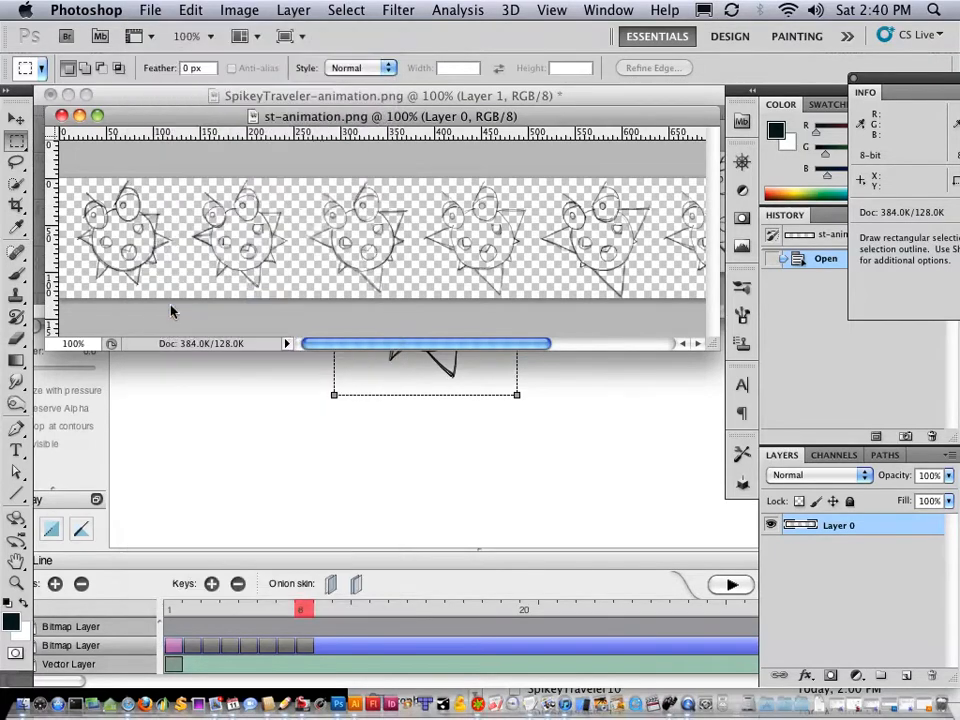
Save the strip as st-animation.tga in Targa format at 32 bits/pixel
click(150, 10)
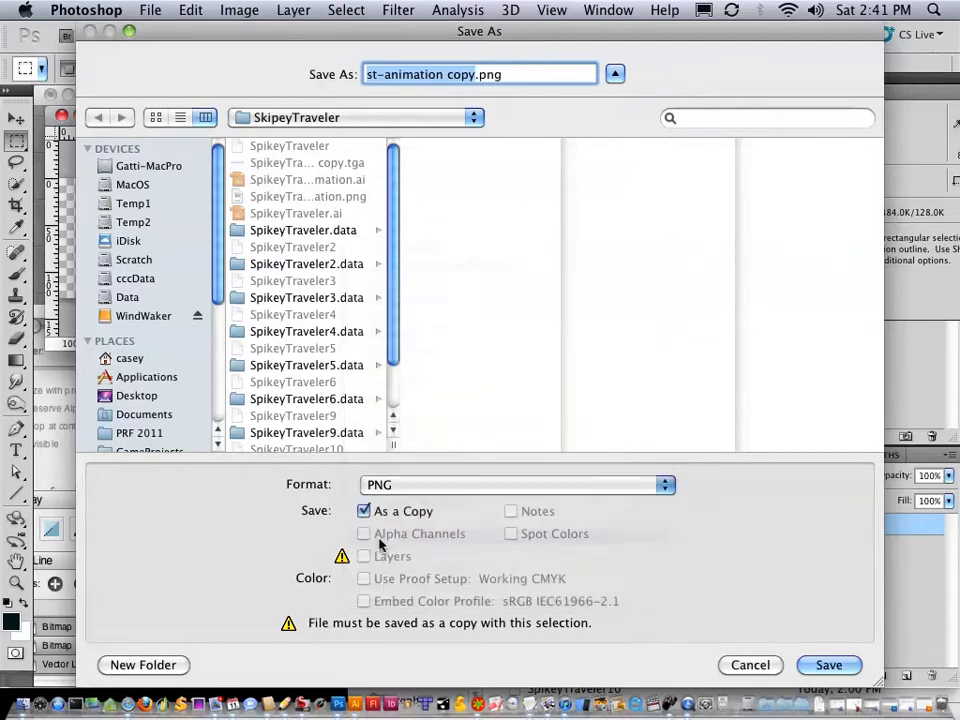
click(515, 485)
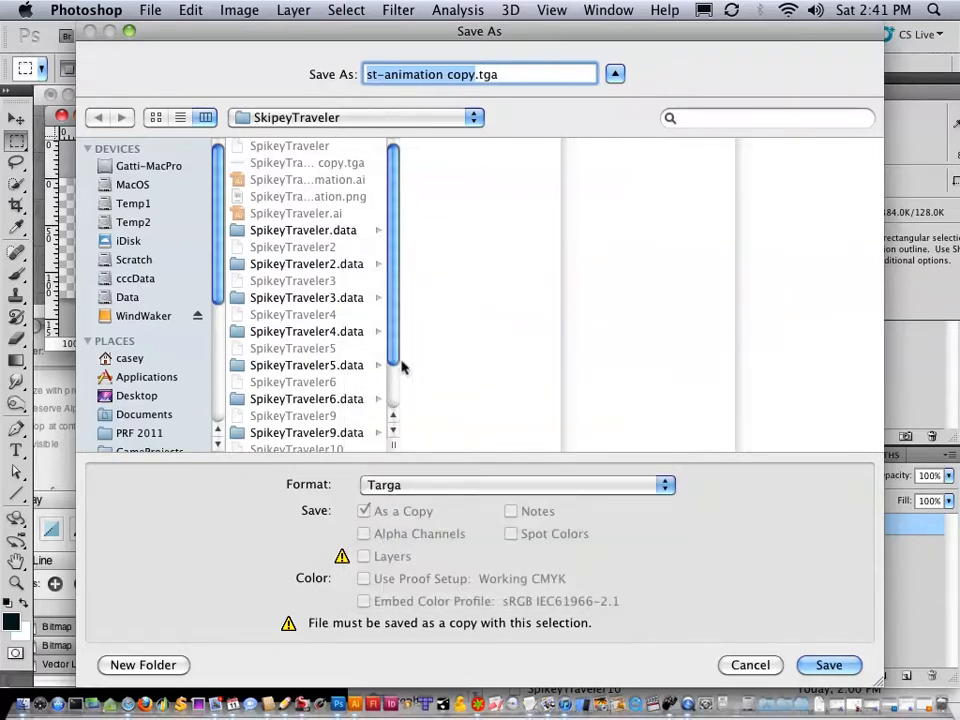
click(447, 74)
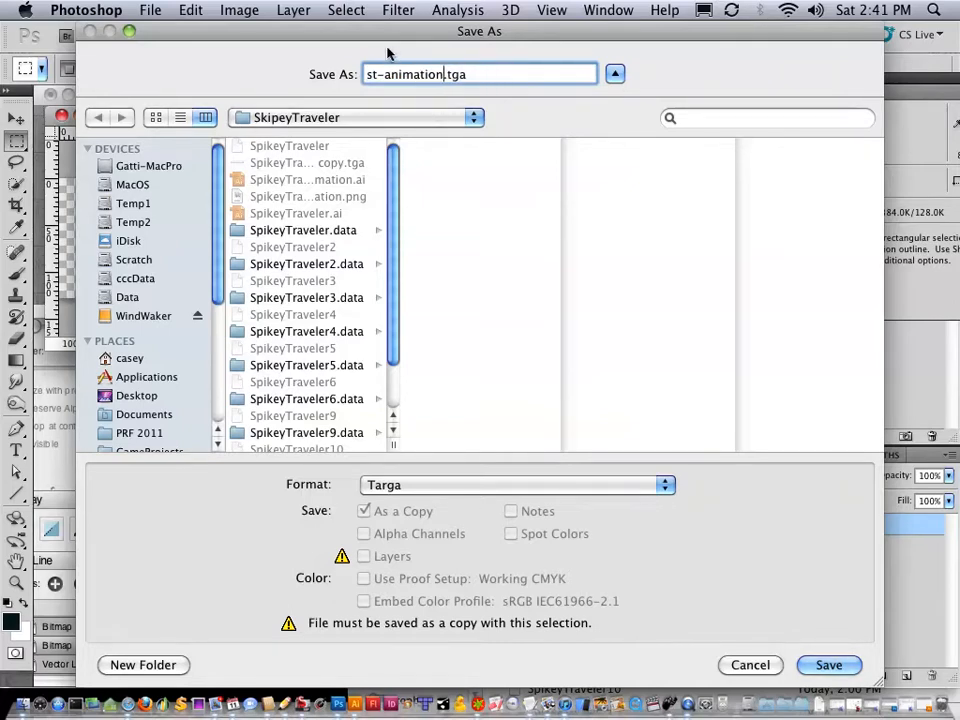
click(828, 665)
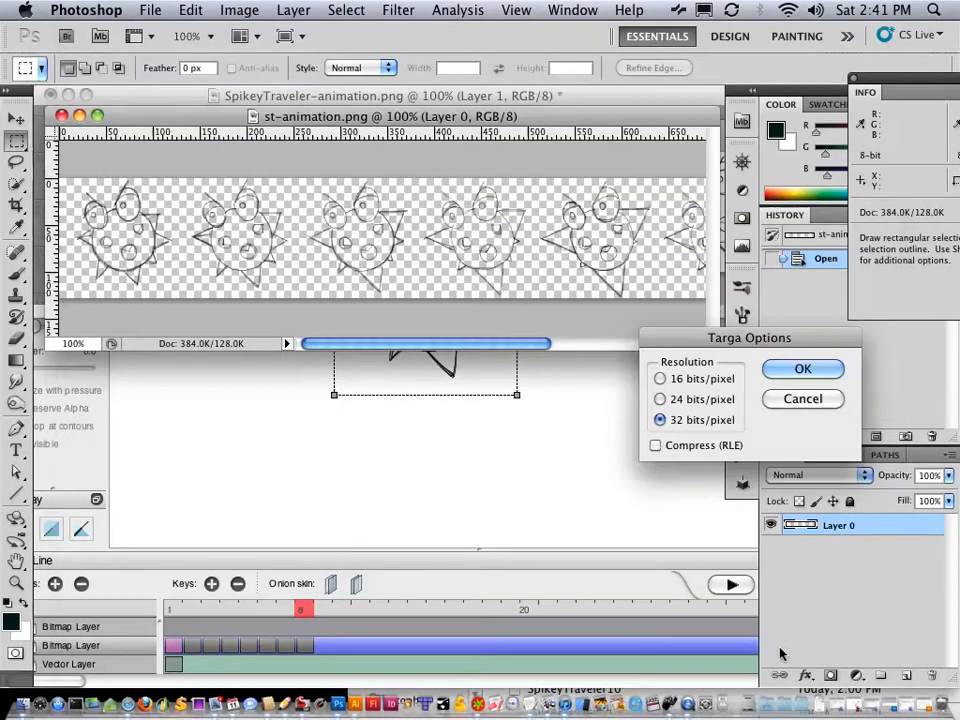
click(802, 368)
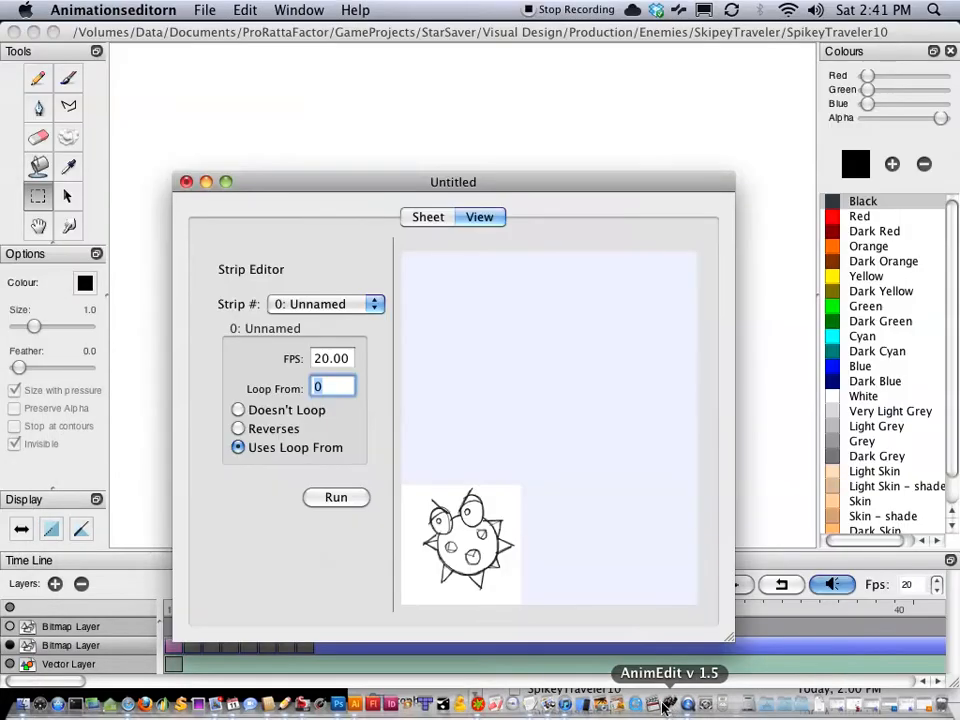
Discard the old AnimEdit animation unsaved and begin loading a new sprite sheet
drag(453, 182, 397, 135)
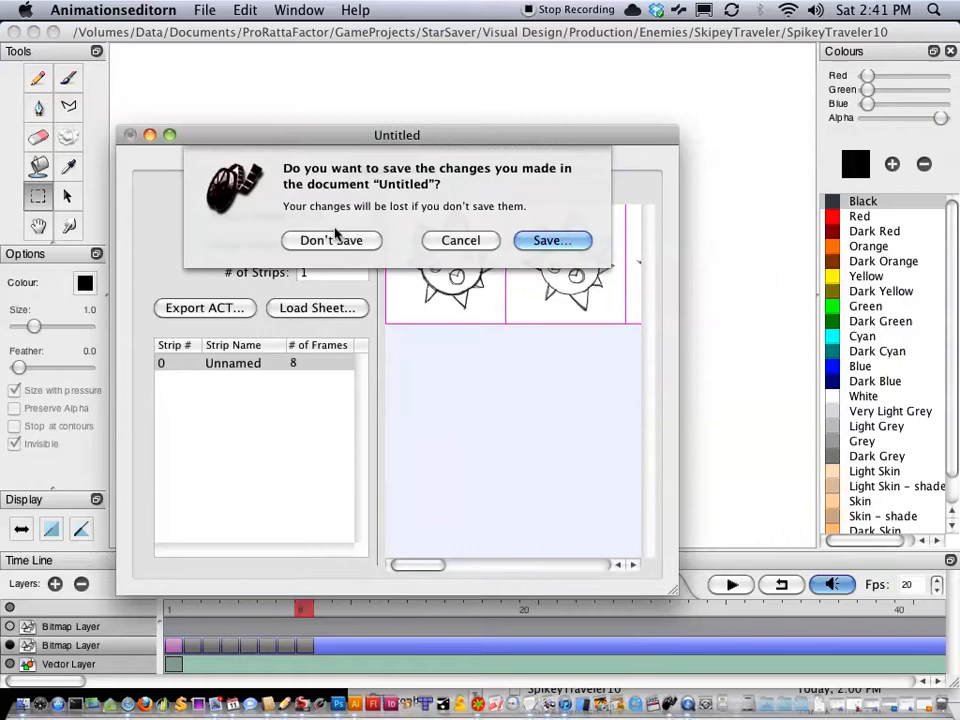
click(331, 240)
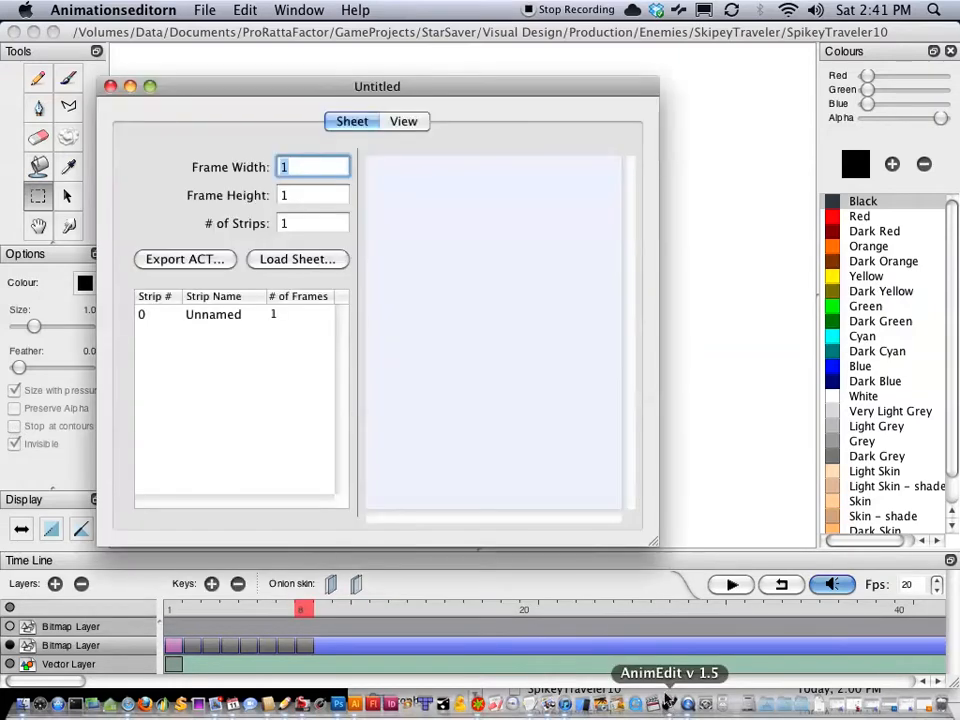
click(297, 259)
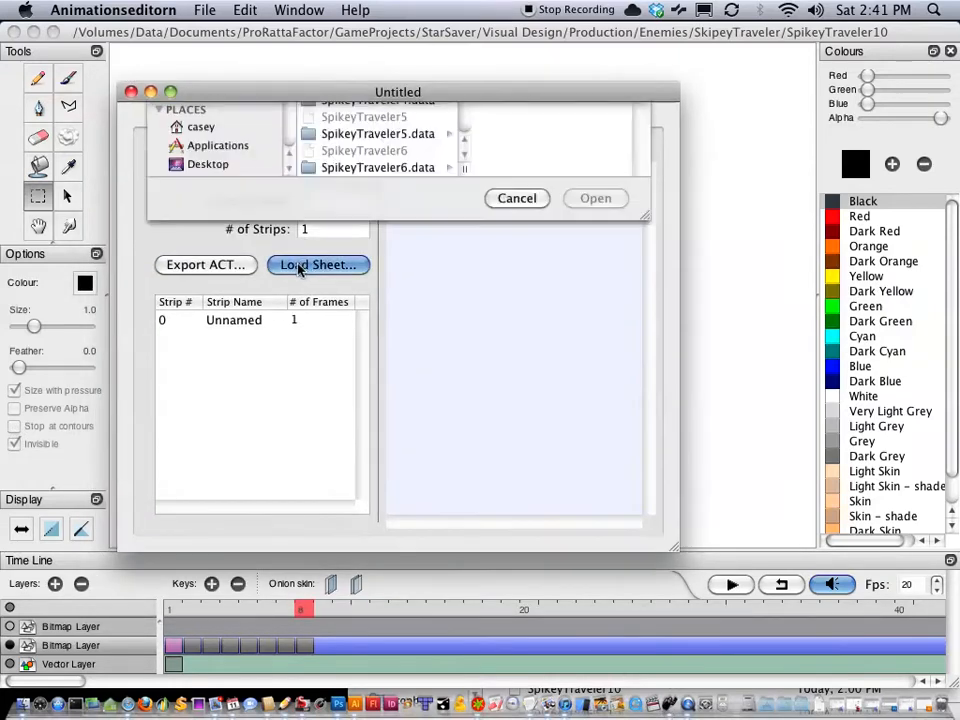
Load st-animation.tga from the SkipeyTraveler folder as the sprite sheet
click(318, 264)
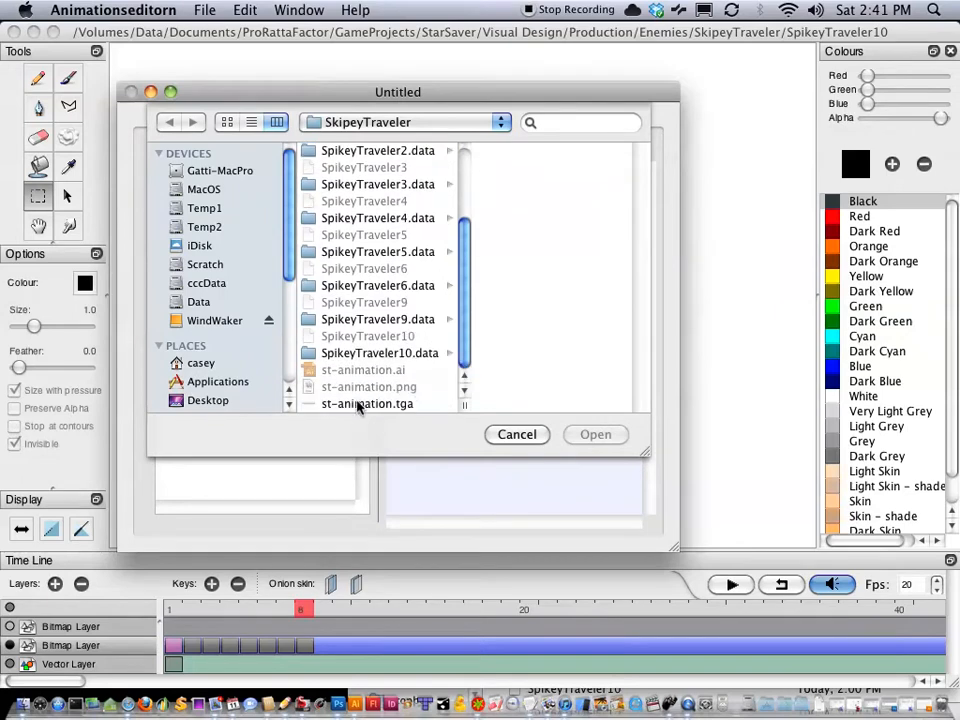
click(367, 403)
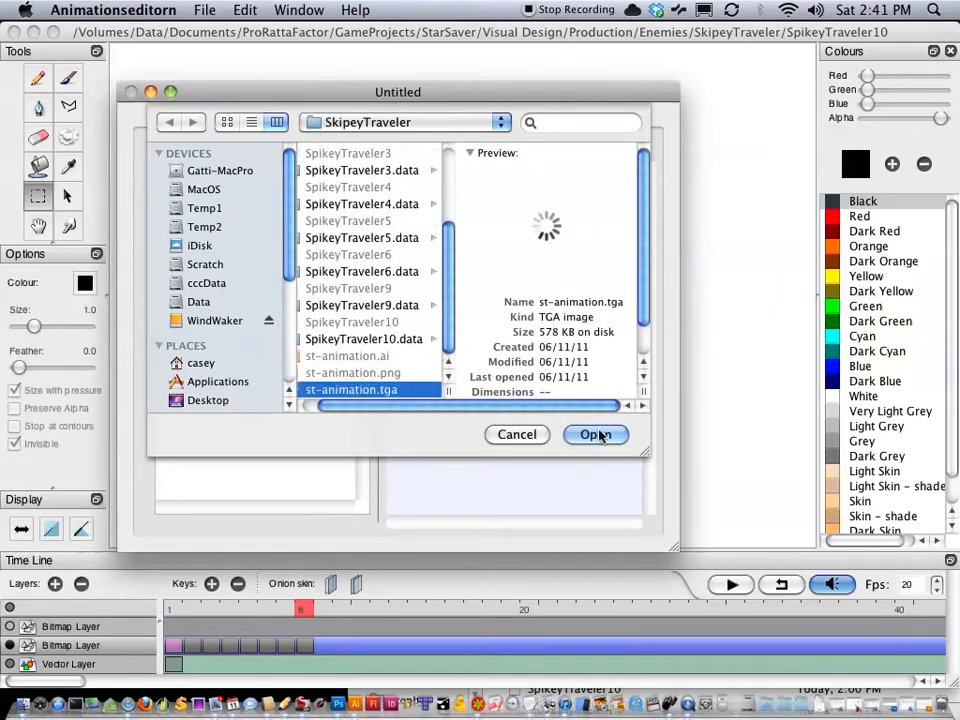
click(595, 434)
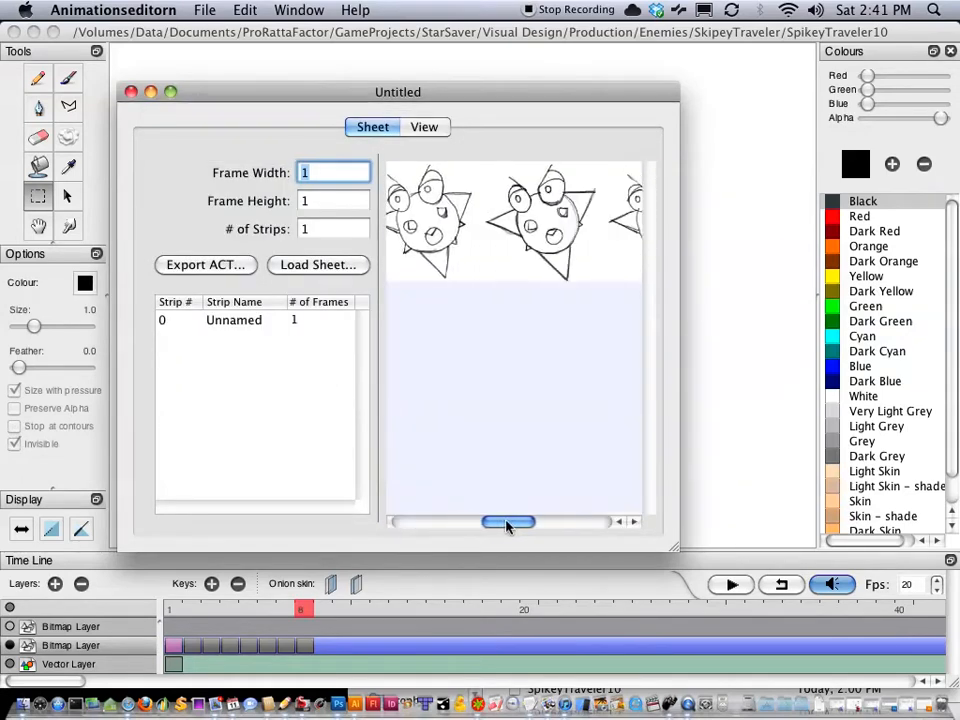
drag(508, 521, 418, 521)
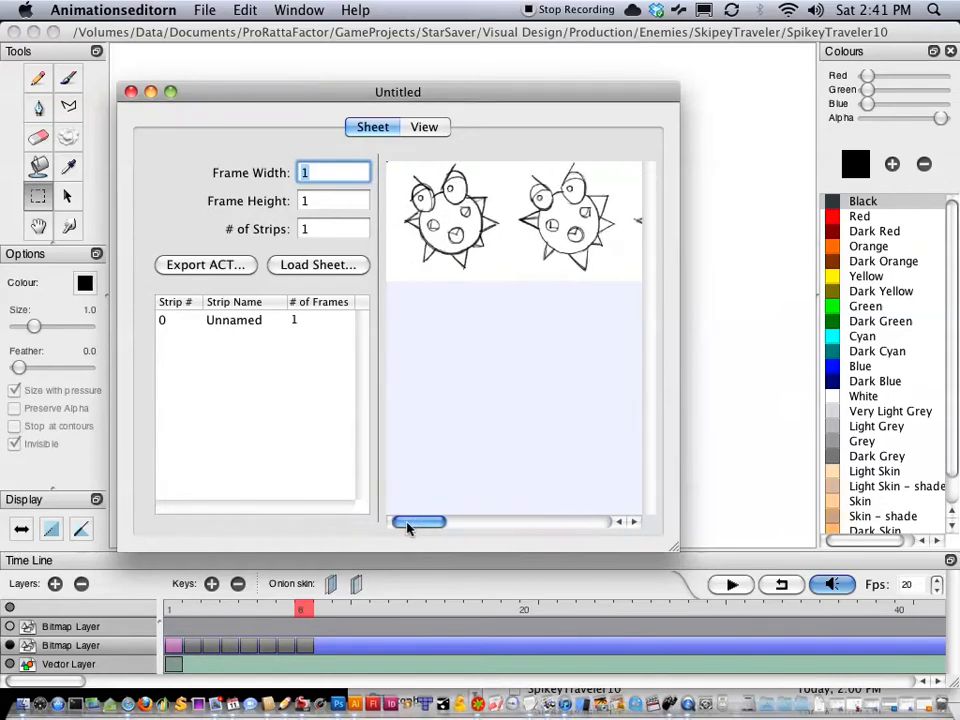
drag(418, 521, 548, 521)
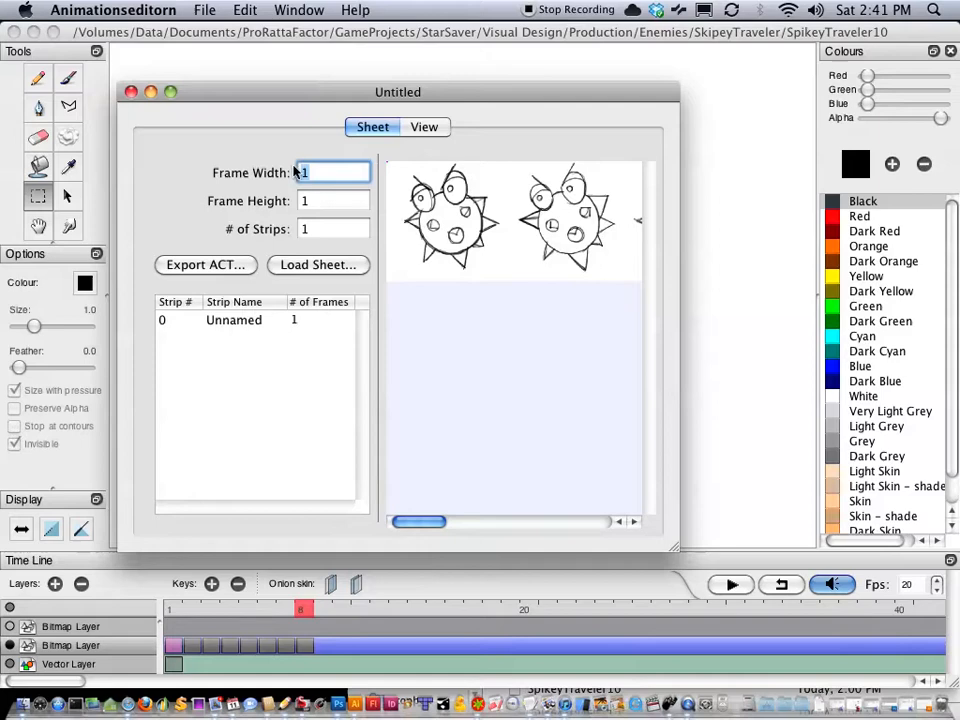
Set frame width and height to 128 and give strip 0 eight frames
text(28)
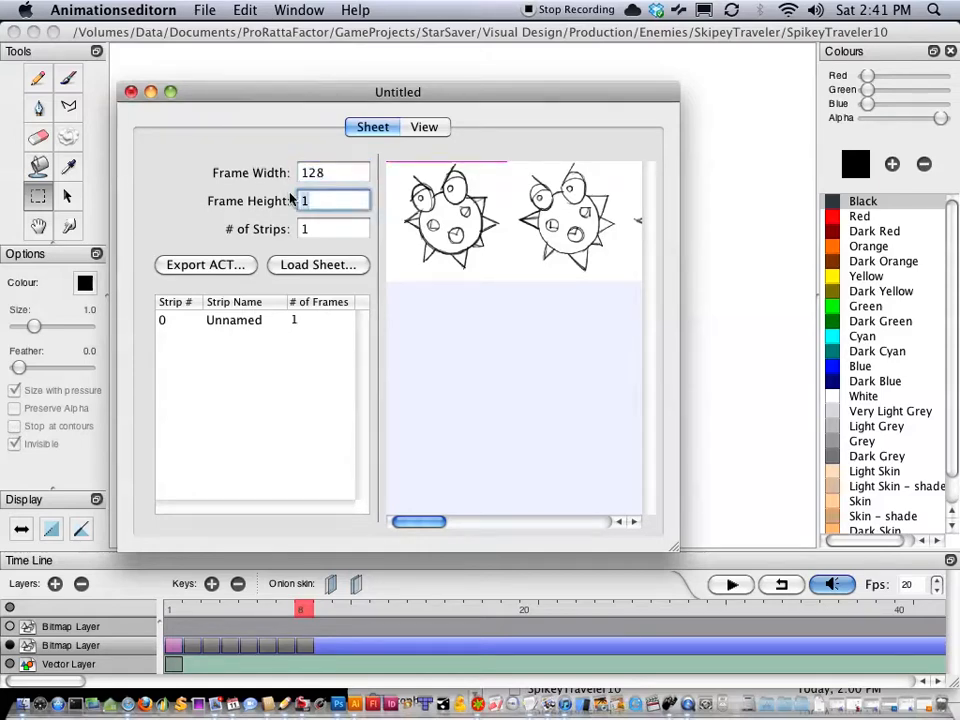
text(128)
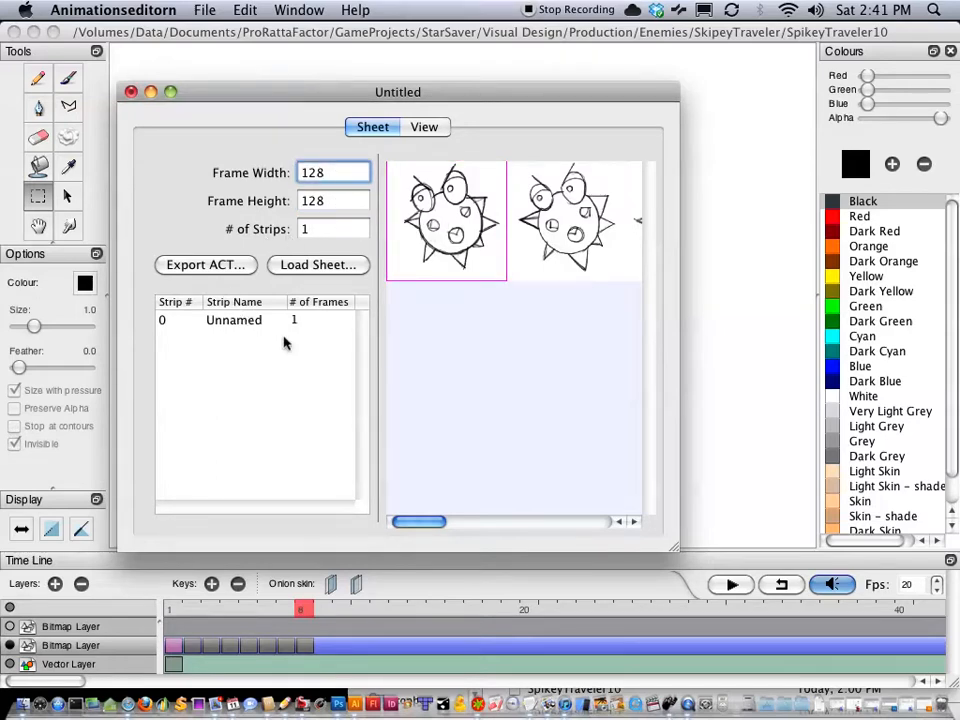
click(234, 319)
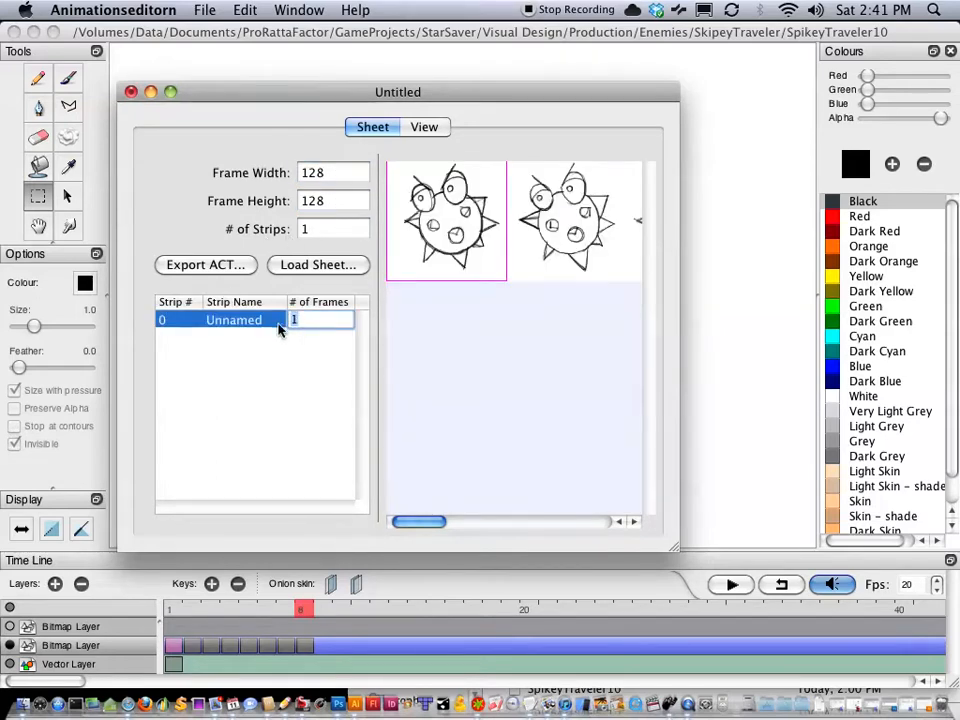
text(8)
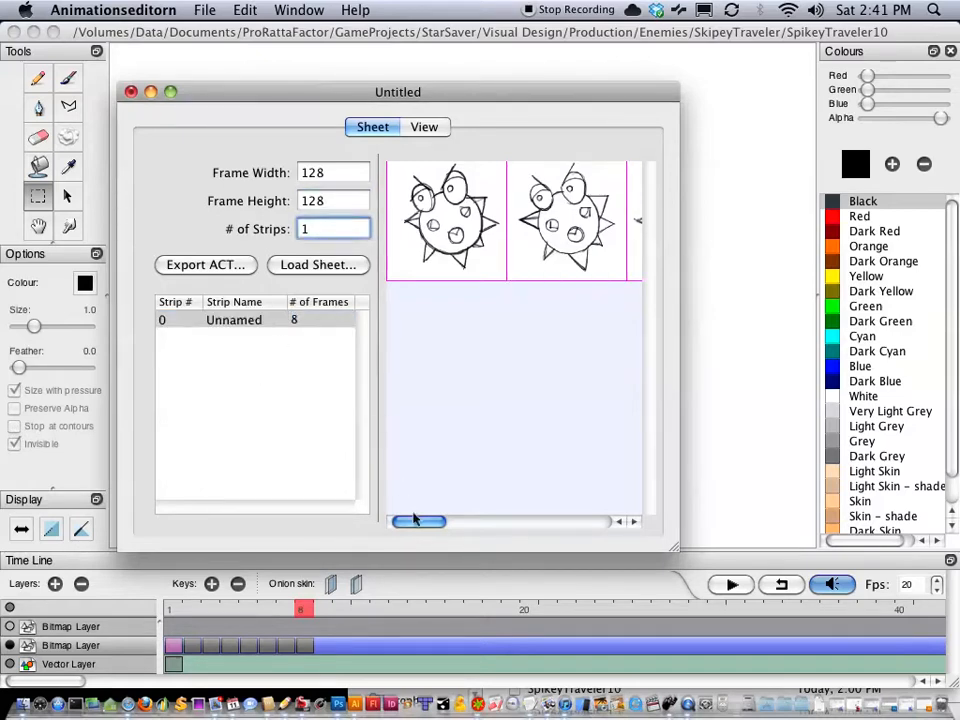
drag(418, 521, 525, 521)
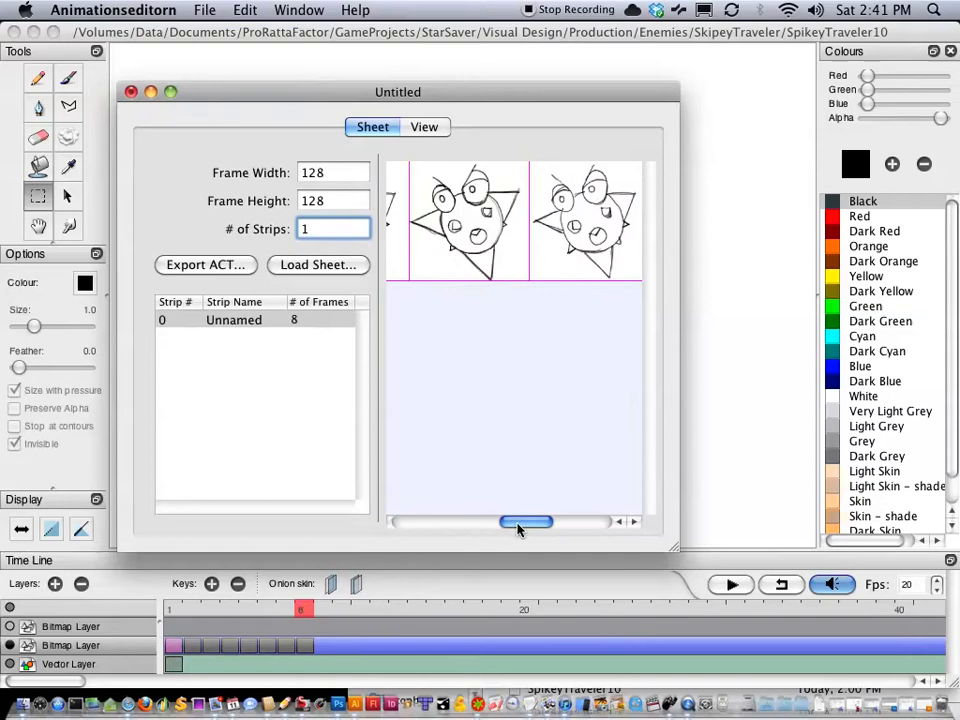
drag(525, 522, 455, 522)
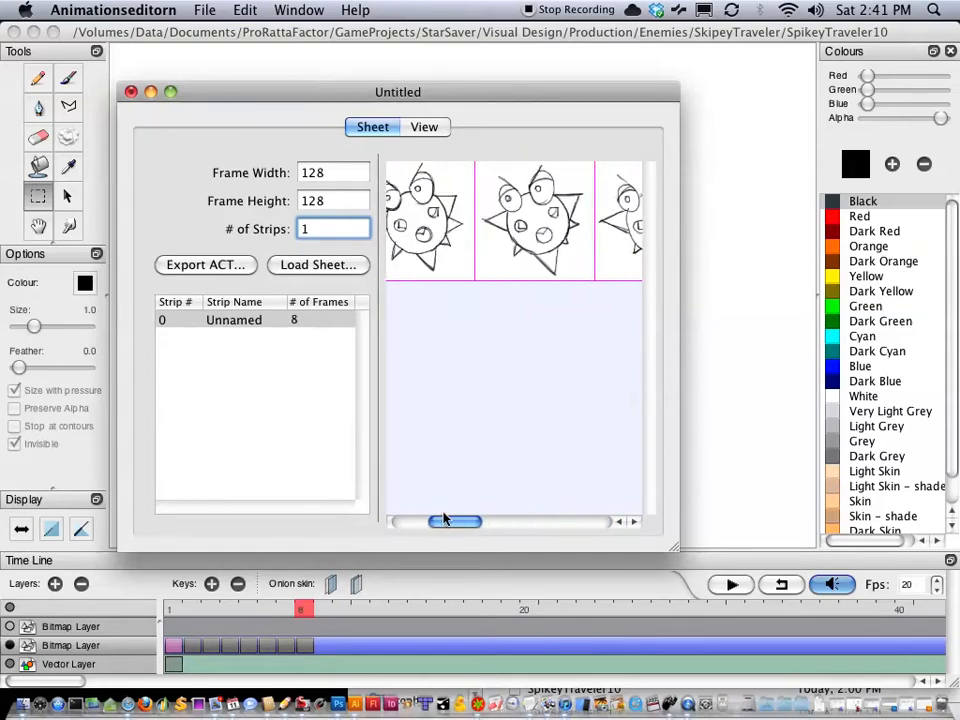
click(424, 126)
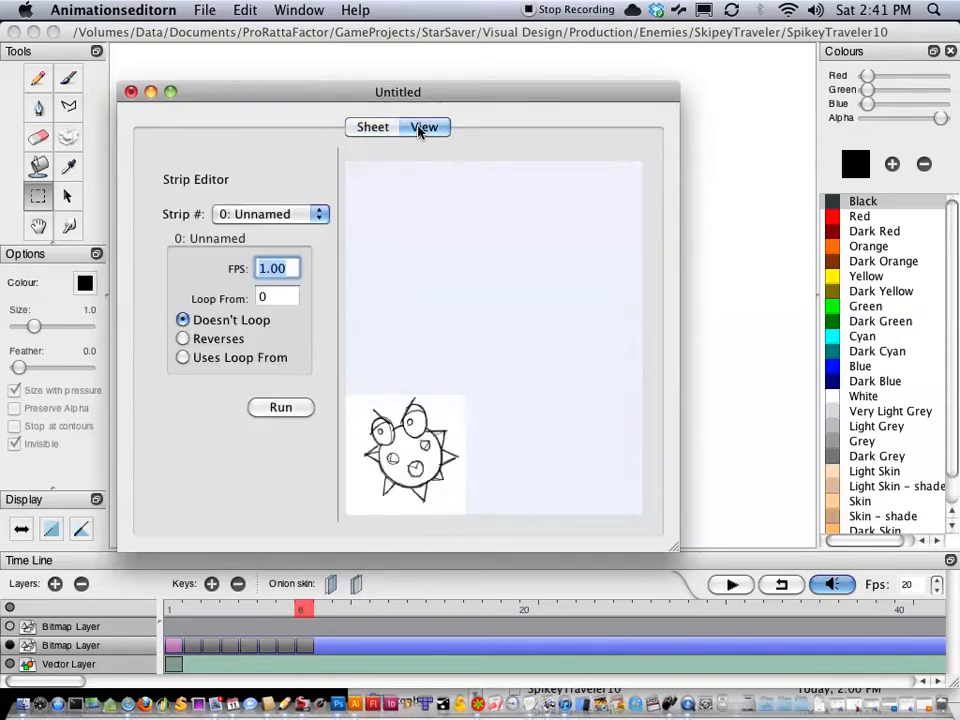
Set strip 0 to 20 fps looping from frame 0 and run it
click(183, 357)
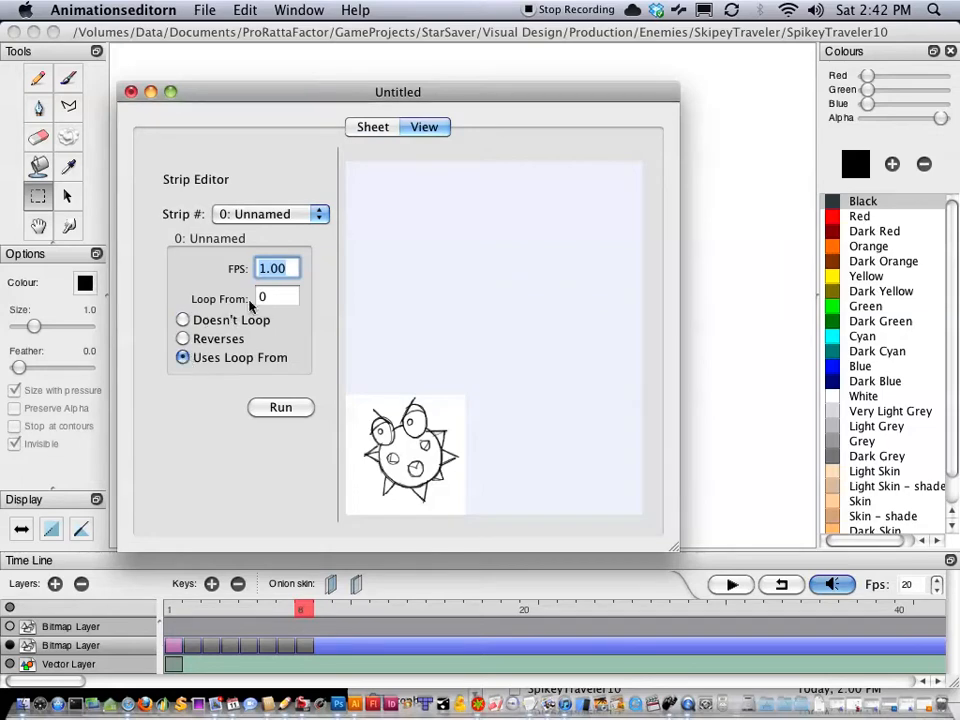
click(275, 297)
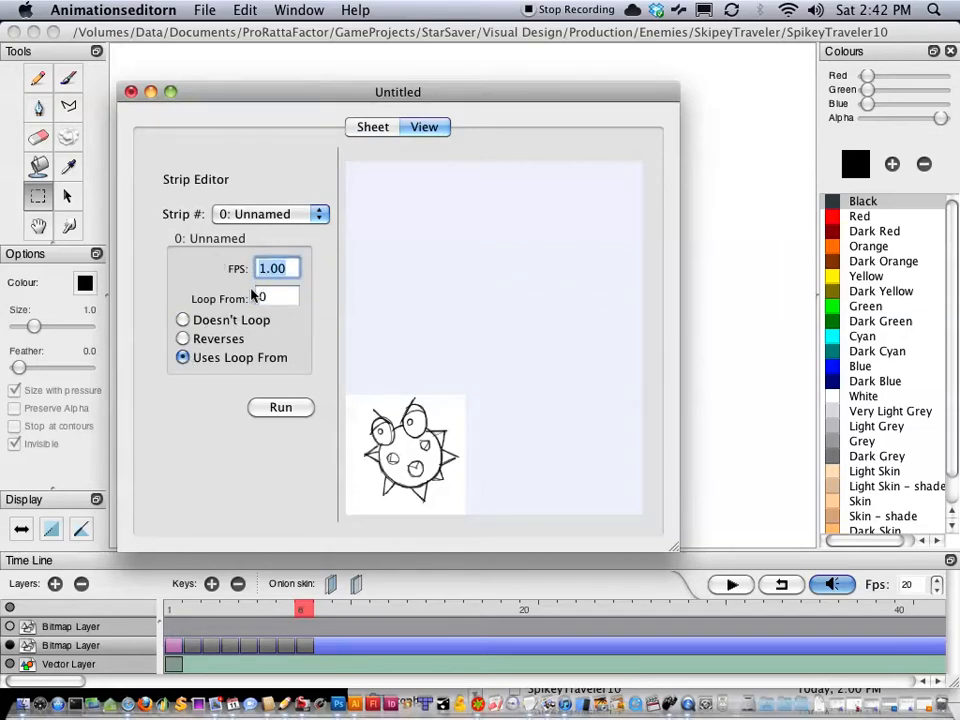
click(277, 298)
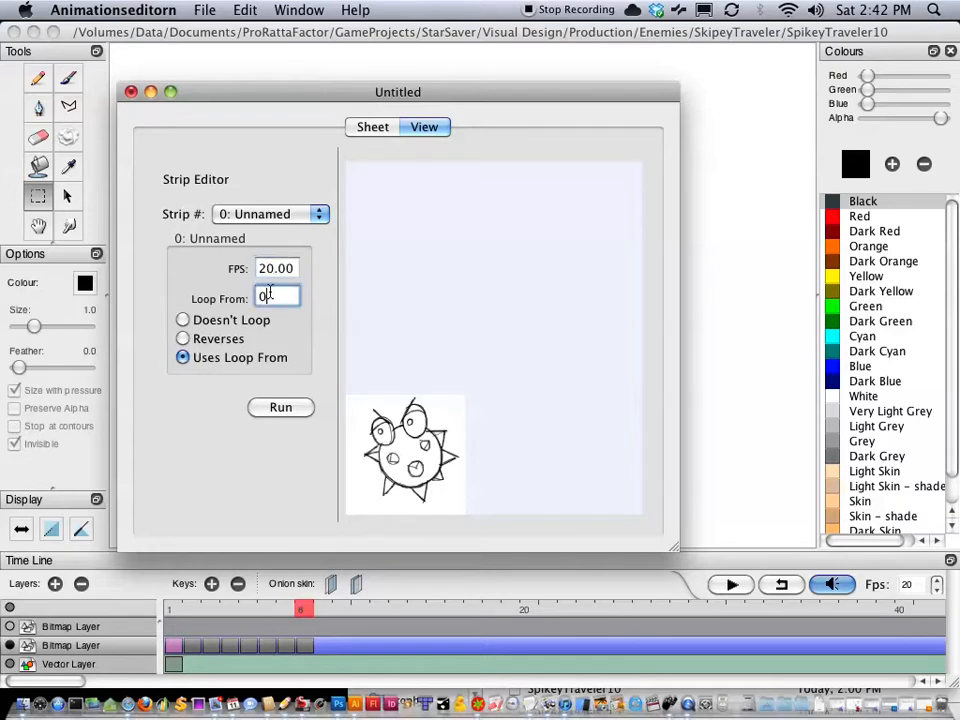
click(280, 407)
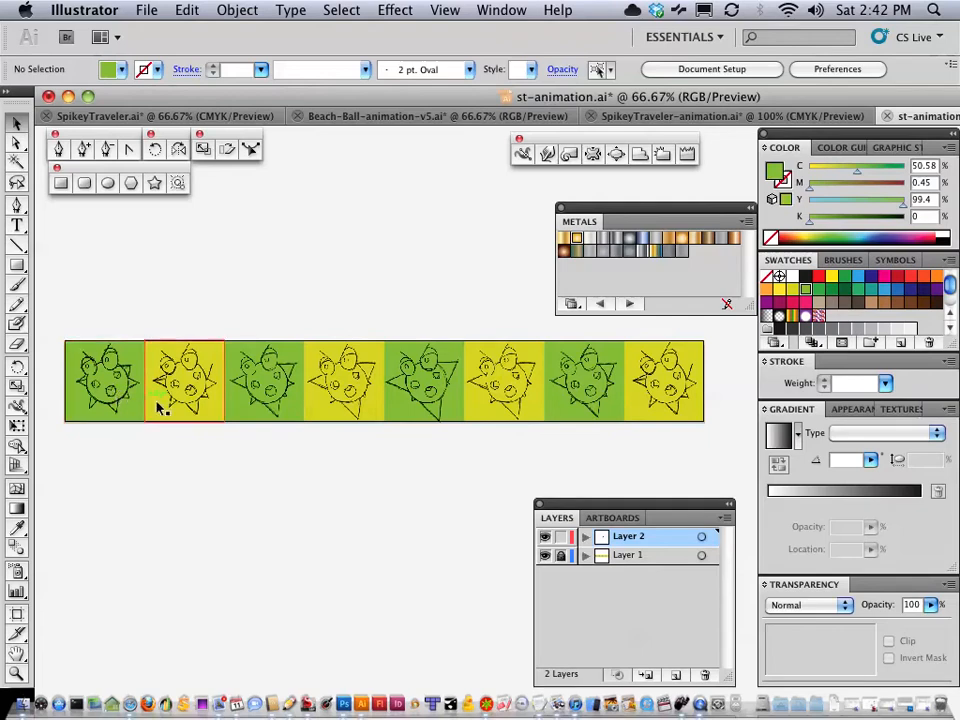
click(264, 382)
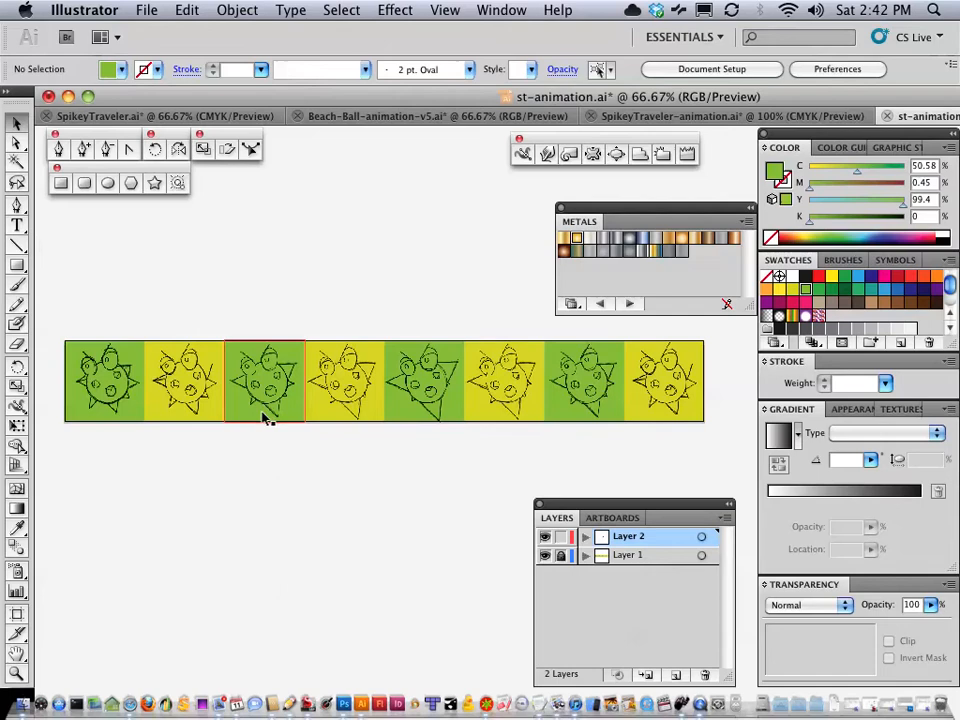
click(277, 494)
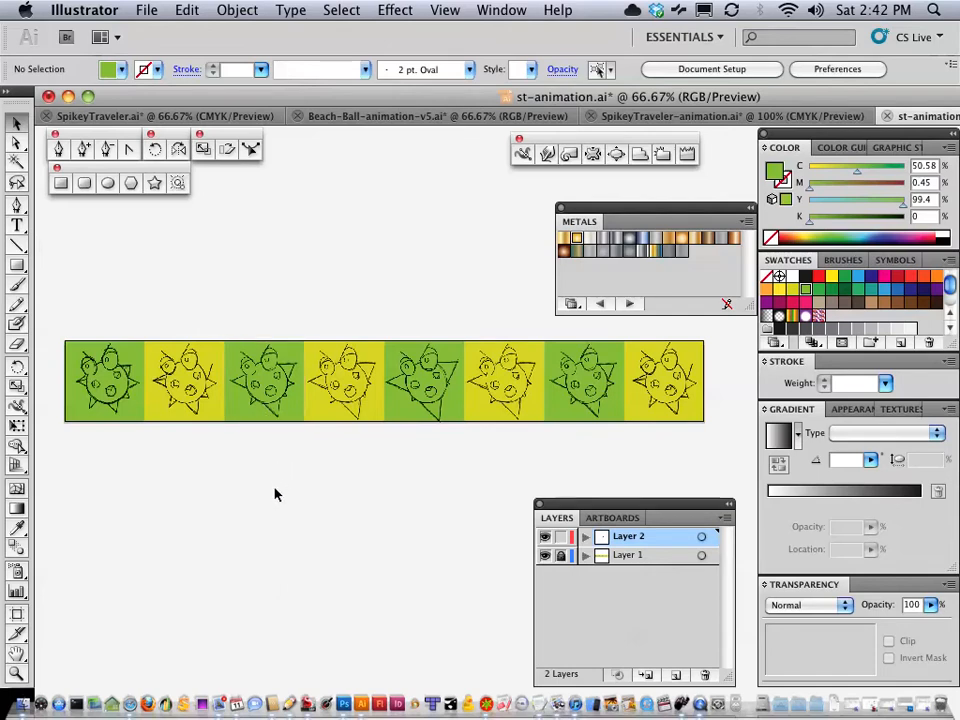
mouse_move(278, 497)
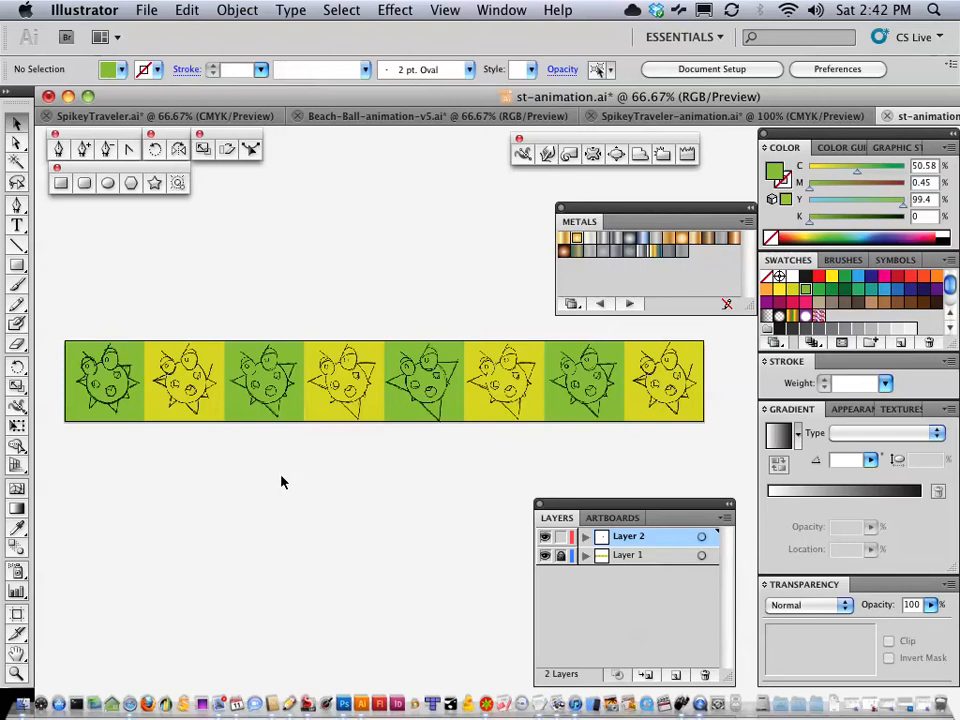
mouse_move(281, 489)
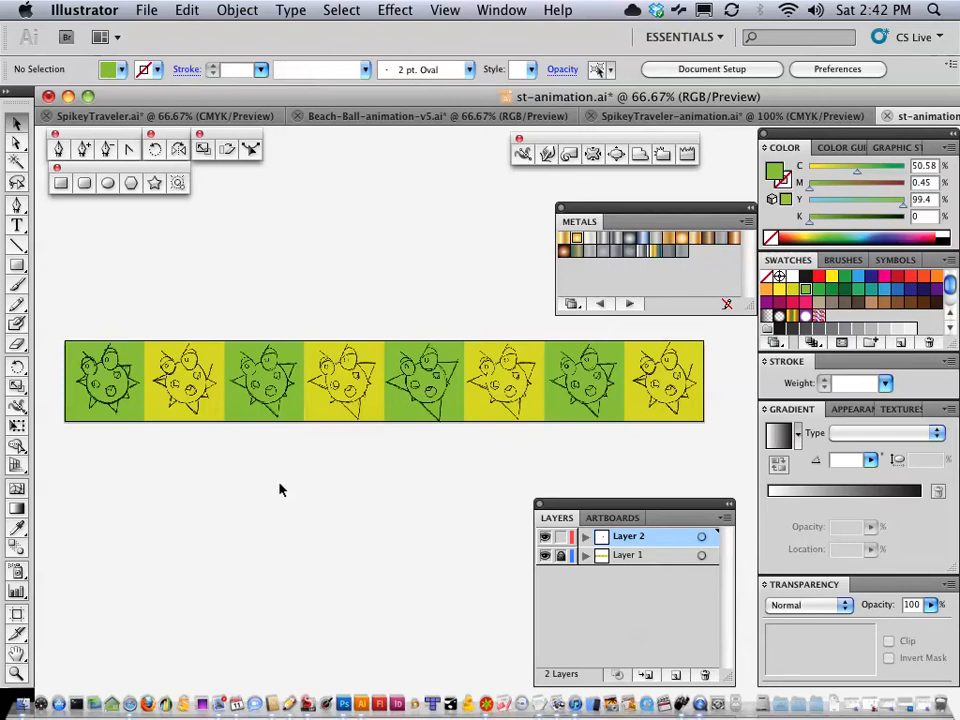
mouse_move(283, 492)
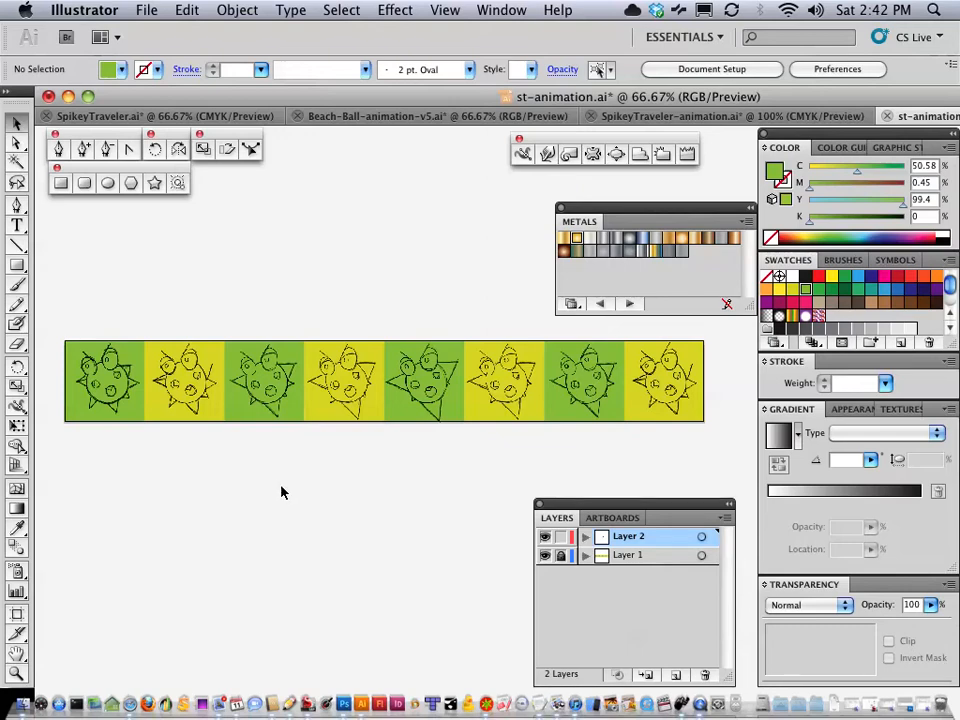
click(184, 390)
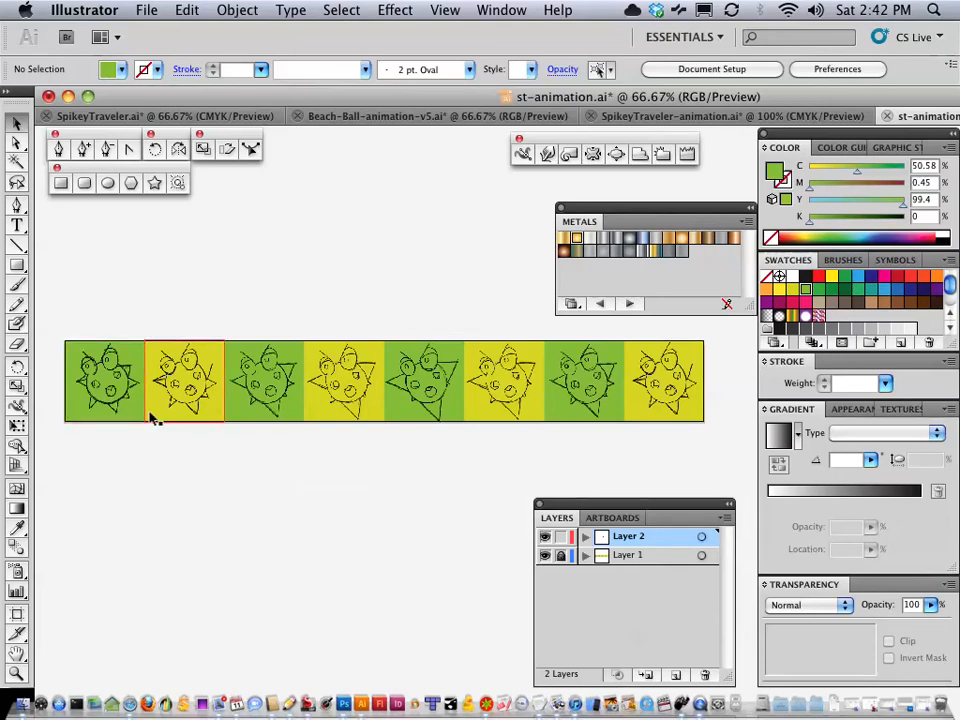
click(344, 382)
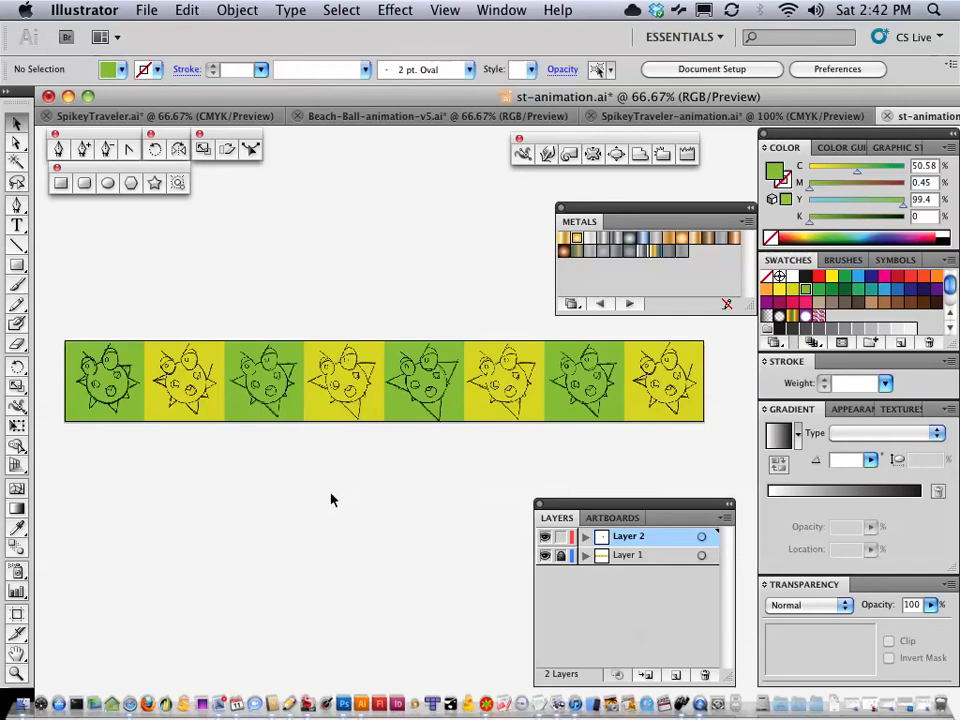
mouse_move(275, 489)
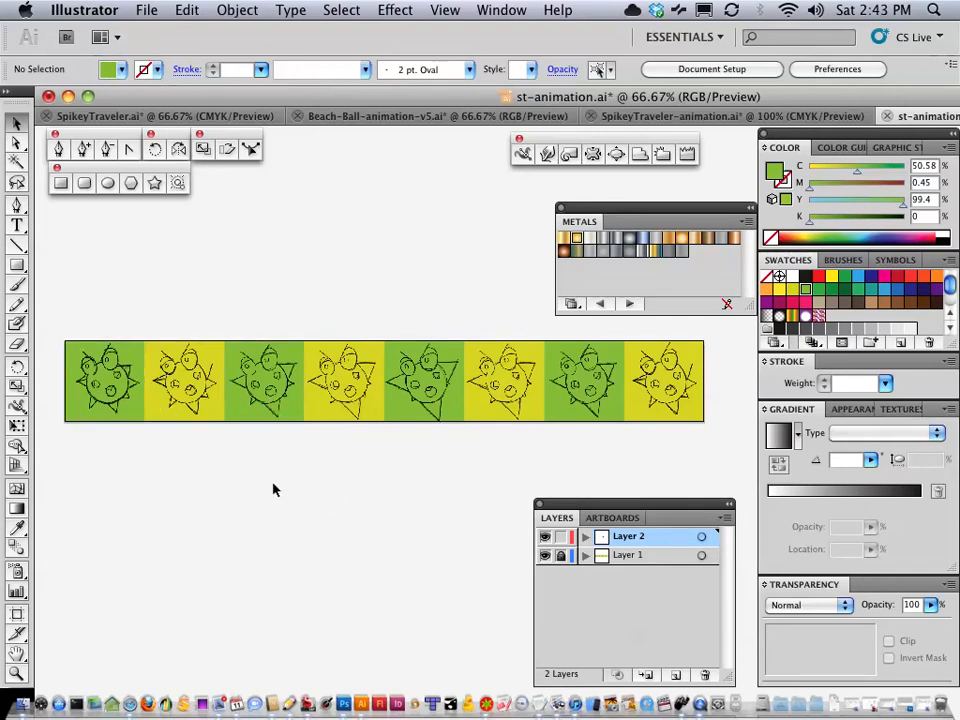
mouse_move(277, 493)
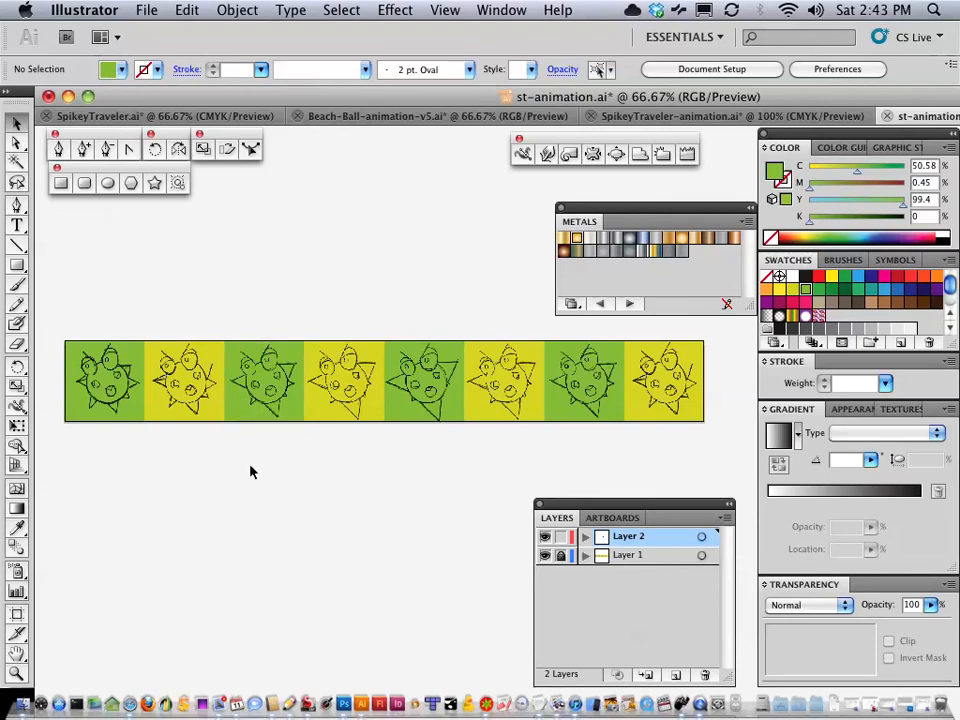
click(265, 381)
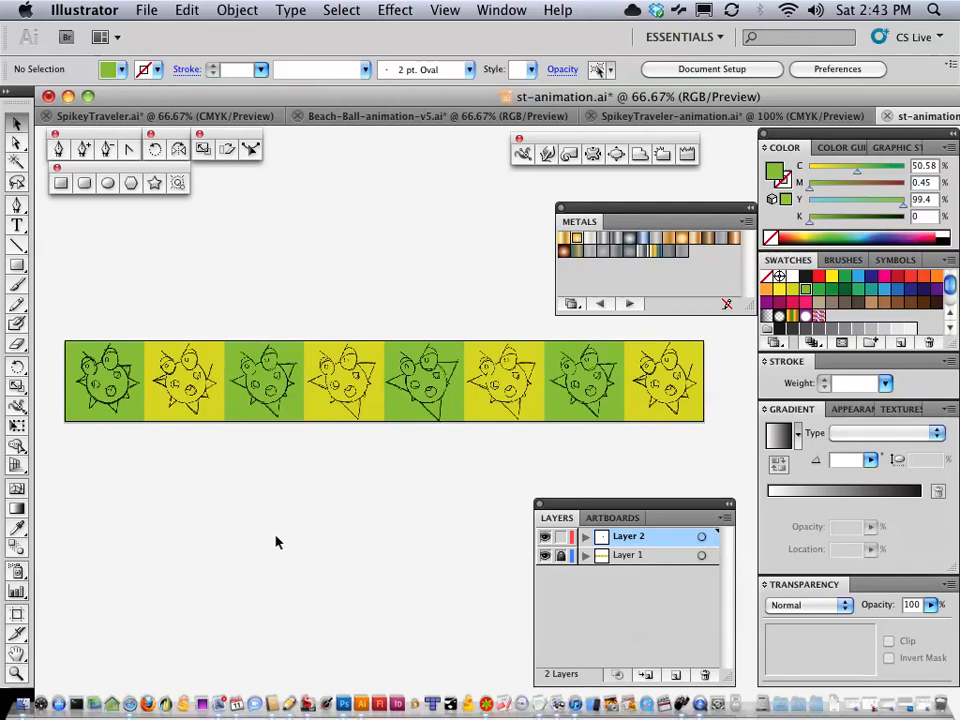
mouse_move(280, 541)
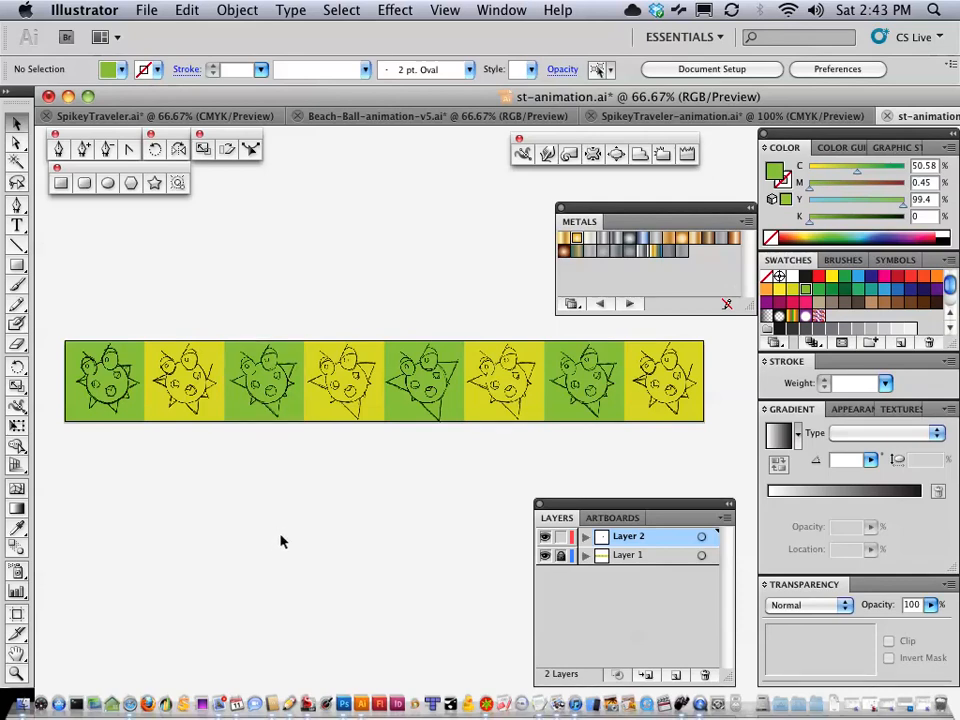